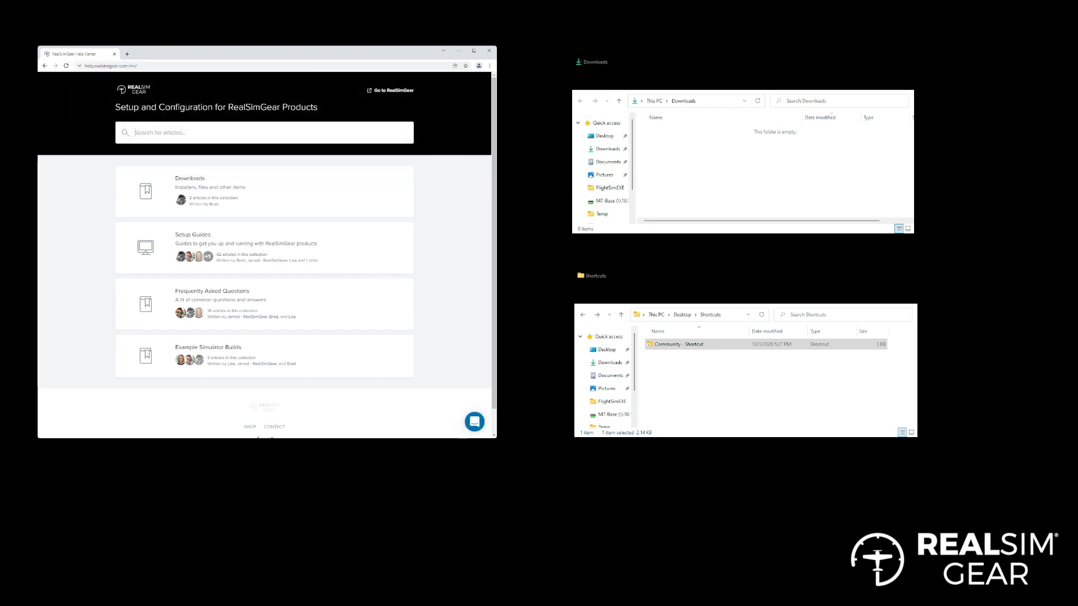
Step: Open the Downloads collection's Just the Downloads article and scroll to MSFS, FSX or P3D Related Files
{"action": "left_click", "coordinate": [190, 183]}
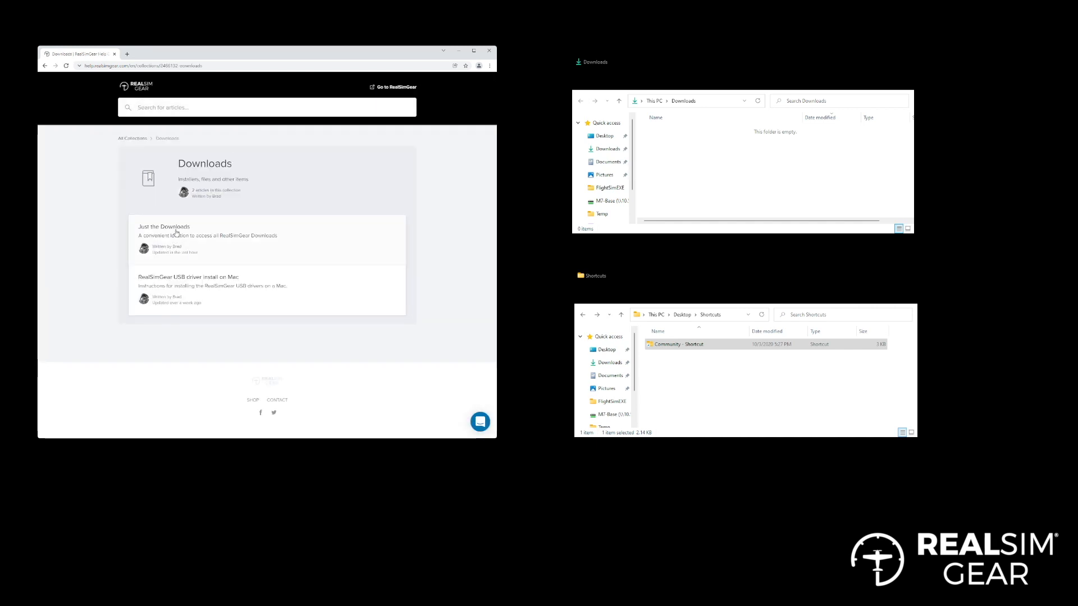
{"action": "left_click", "coordinate": [164, 226]}
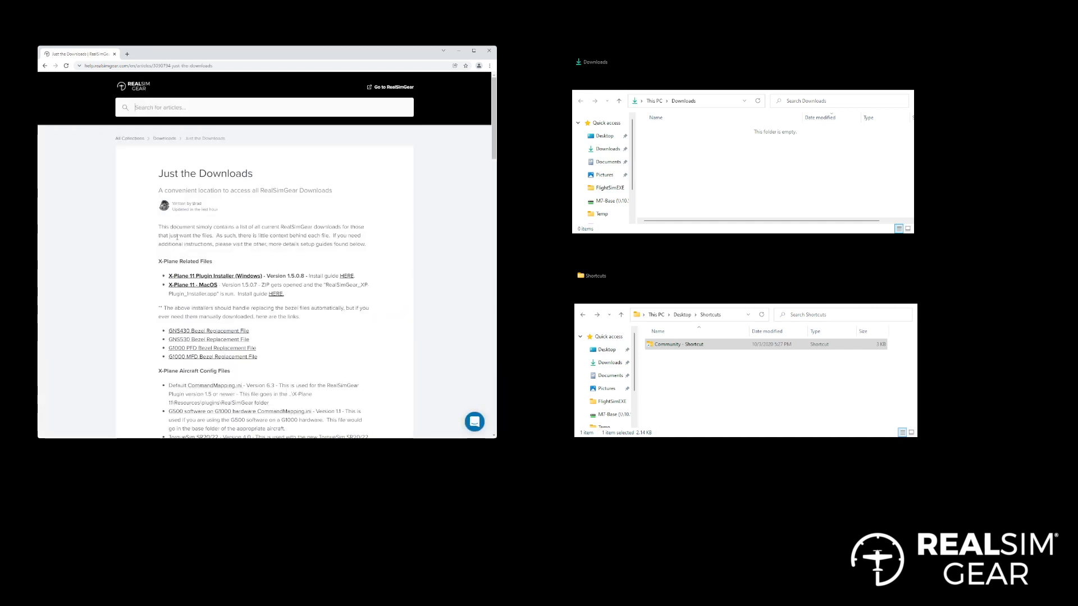
{"action": "scroll", "scroll_direction": "down", "scroll_amount": 3}
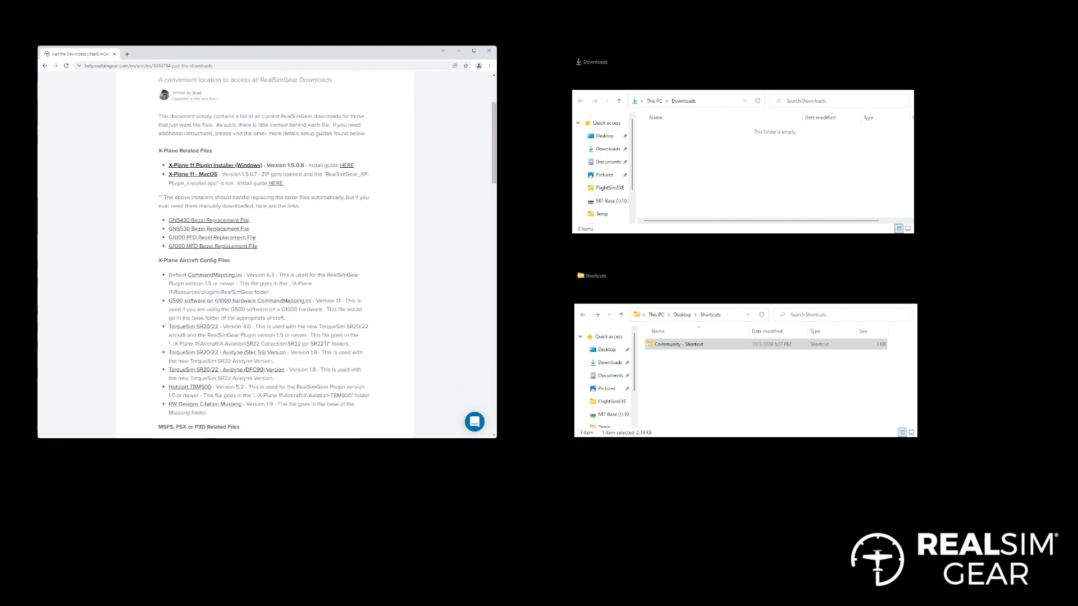
{"action": "scroll", "scroll_direction": "down", "scroll_amount": 3}
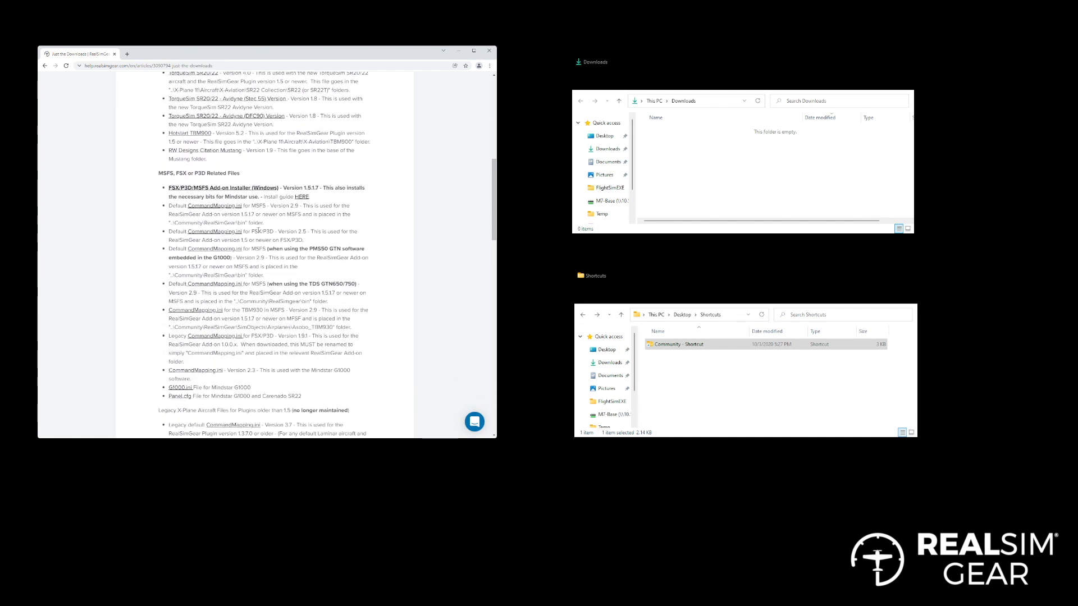
{"action": "left_click_drag", "start_coordinate": [247, 196], "coordinate": [309, 196]}
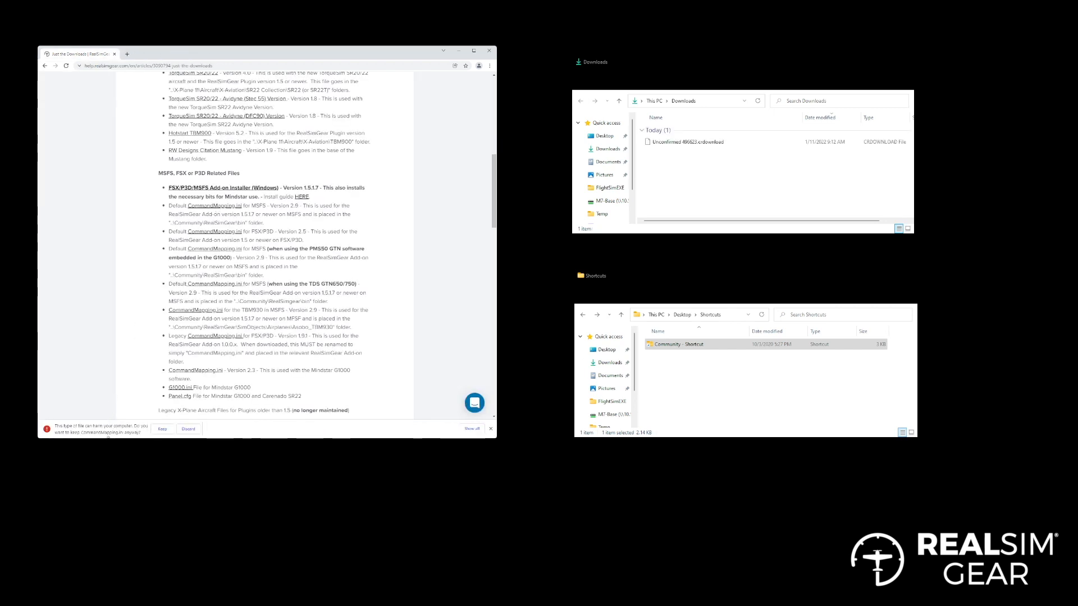
Step: Keep the CommandMapping.ini download, select it in Downloads, and open the Community folder
{"action": "left_click", "coordinate": [162, 429]}
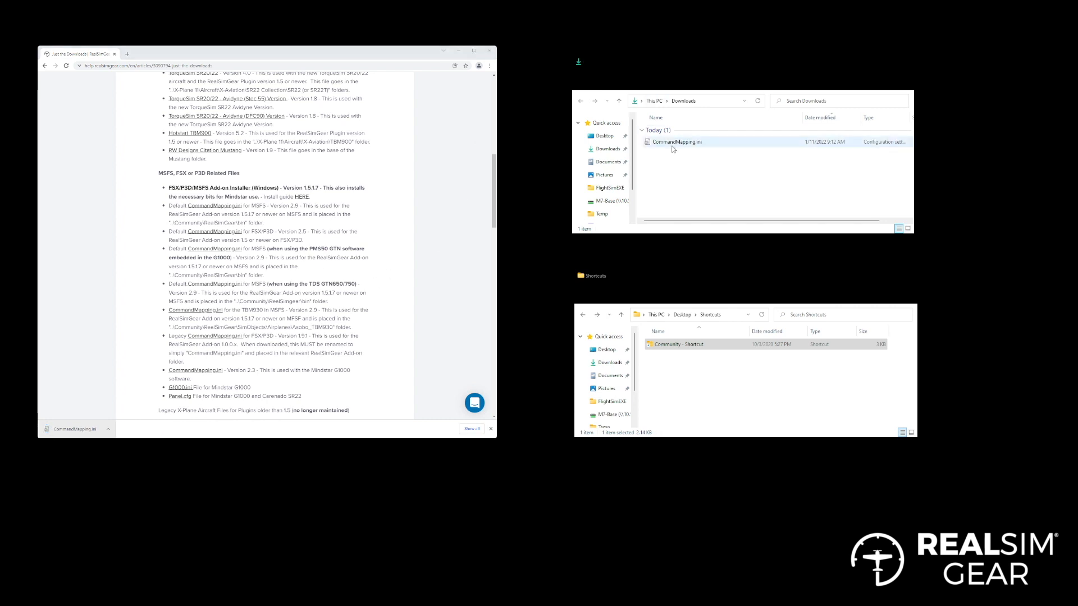
{"action": "left_click", "coordinate": [676, 142]}
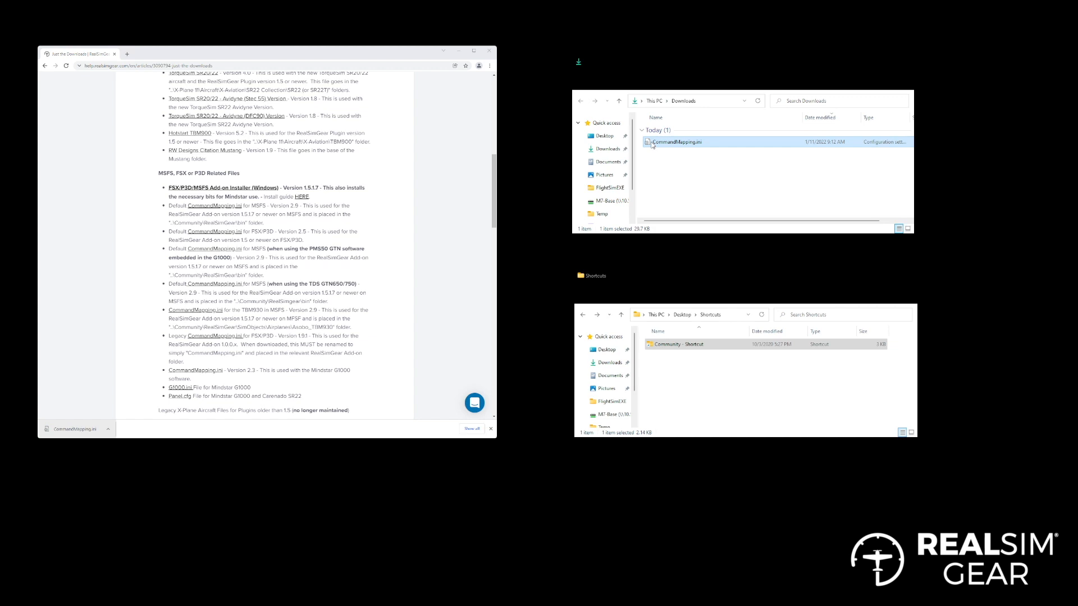
{"action": "left_click", "coordinate": [677, 344]}
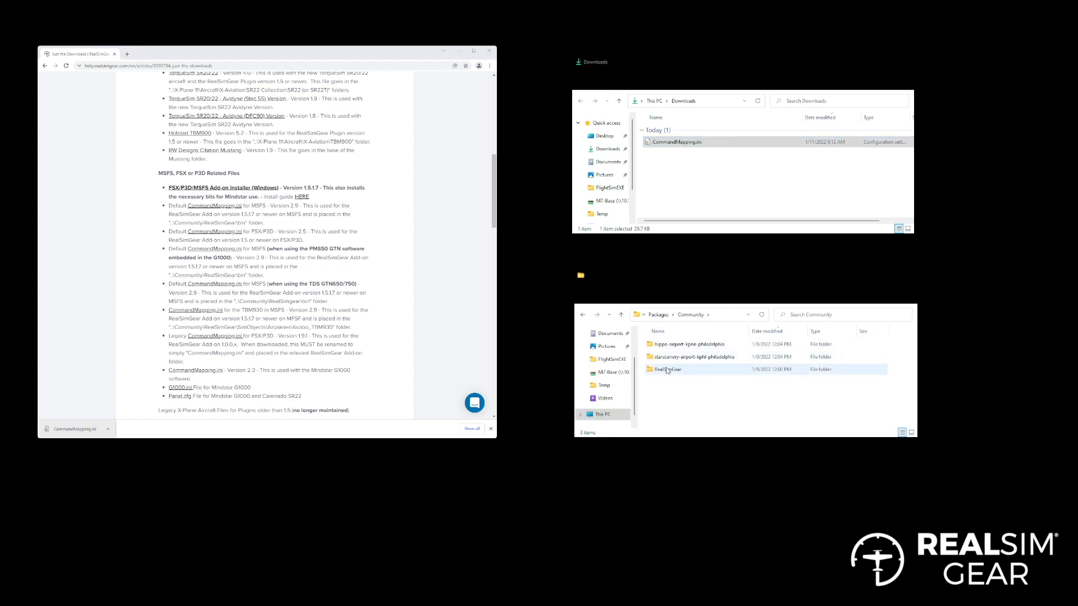
{"action": "double_click", "coordinate": [667, 369]}
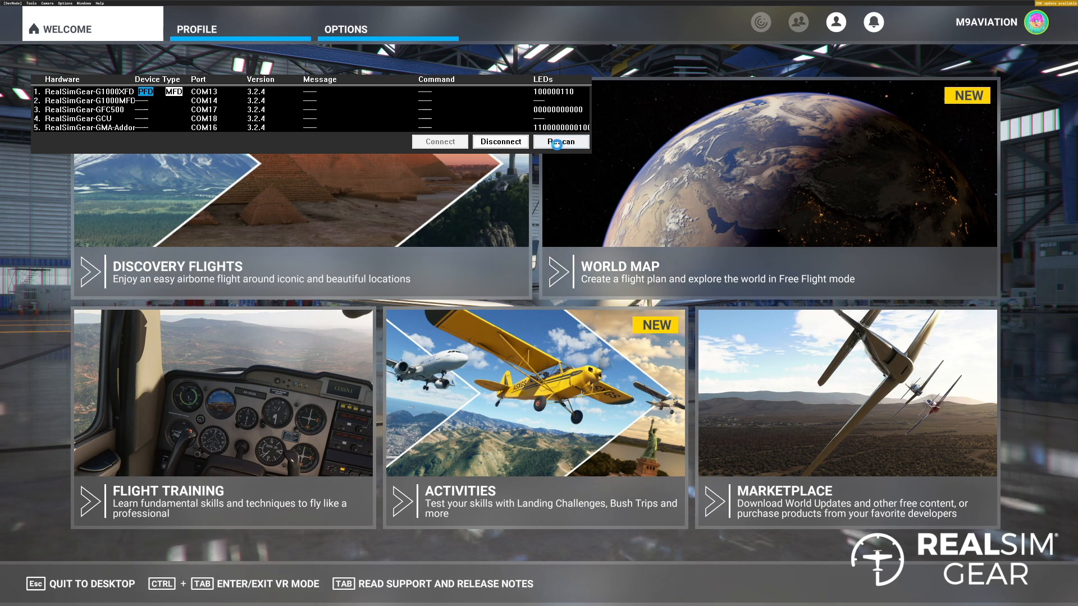
Step: Rescan RealSimGear hardware twice until the Cirrus Yoke and Cirrus unit appear
{"action": "left_click", "coordinate": [558, 142]}
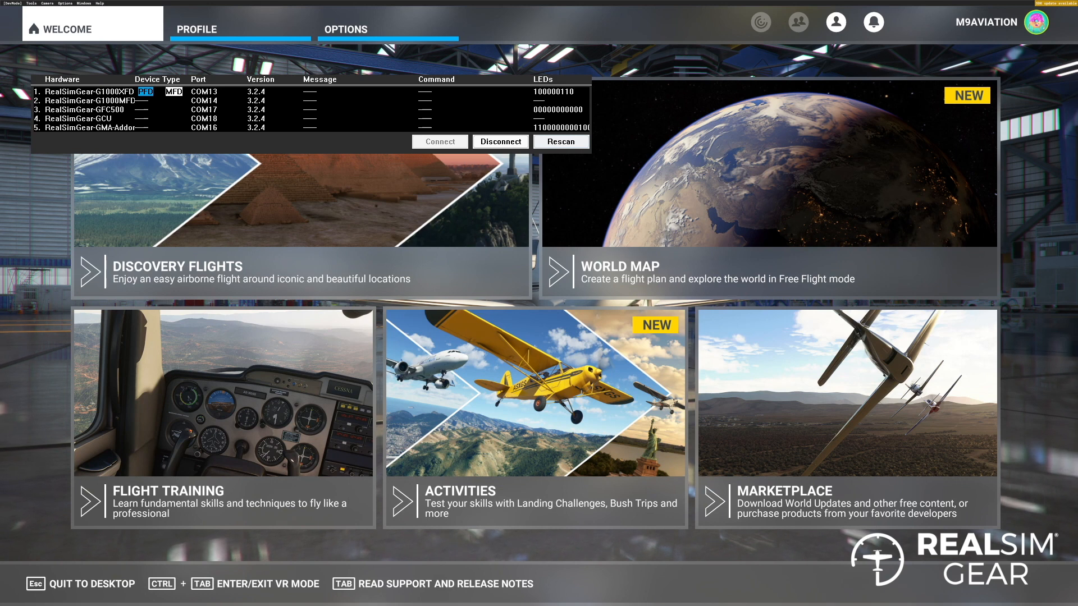
{"action": "left_click", "coordinate": [561, 141]}
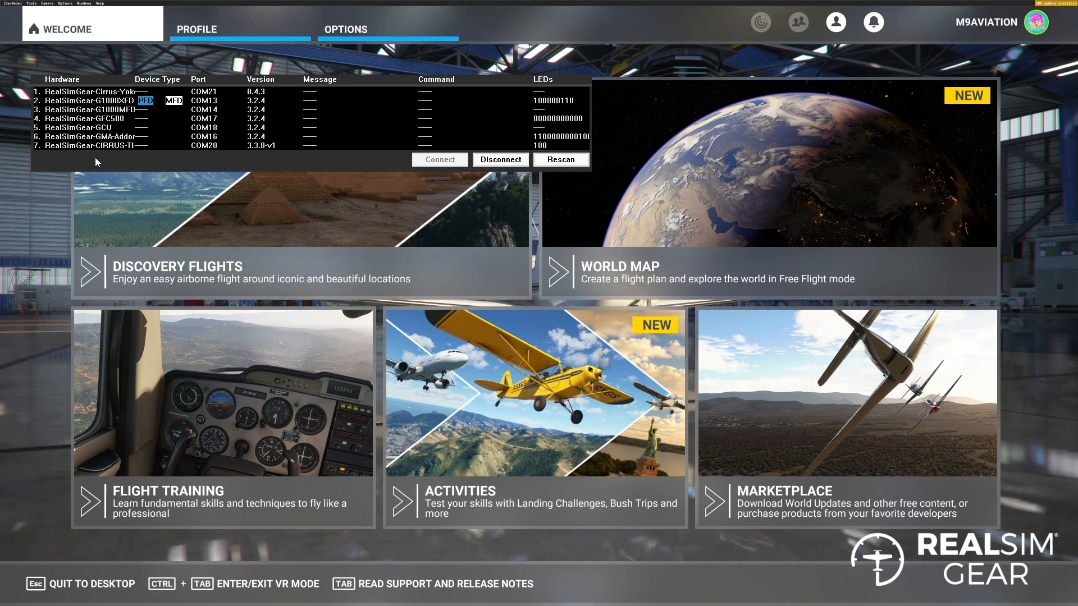
{"action": "mouse_move", "coordinate": [124, 158]}
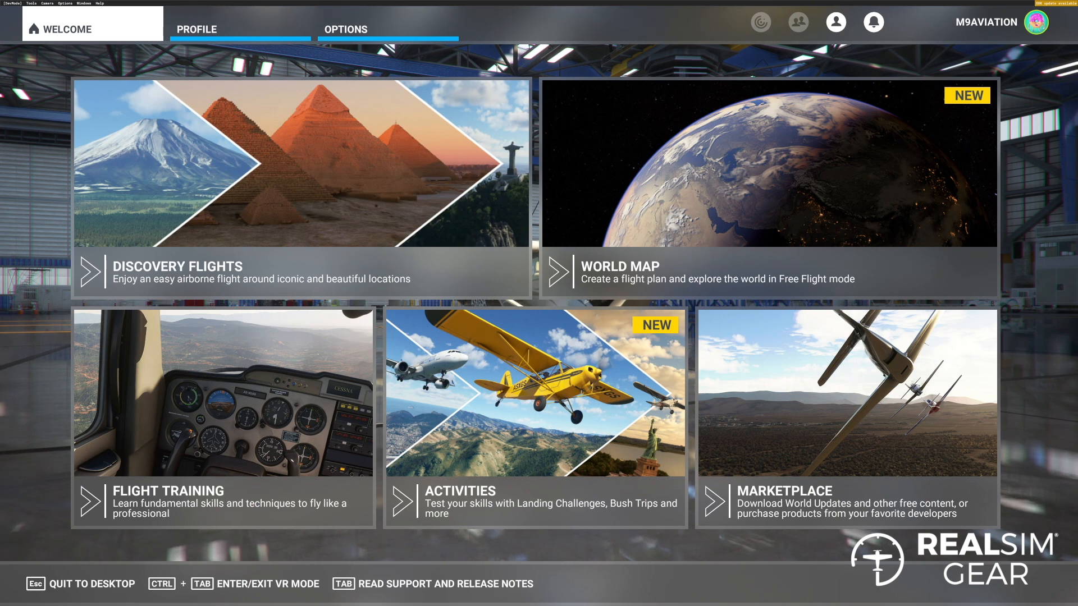
{"action": "mouse_move", "coordinate": [618, 24]}
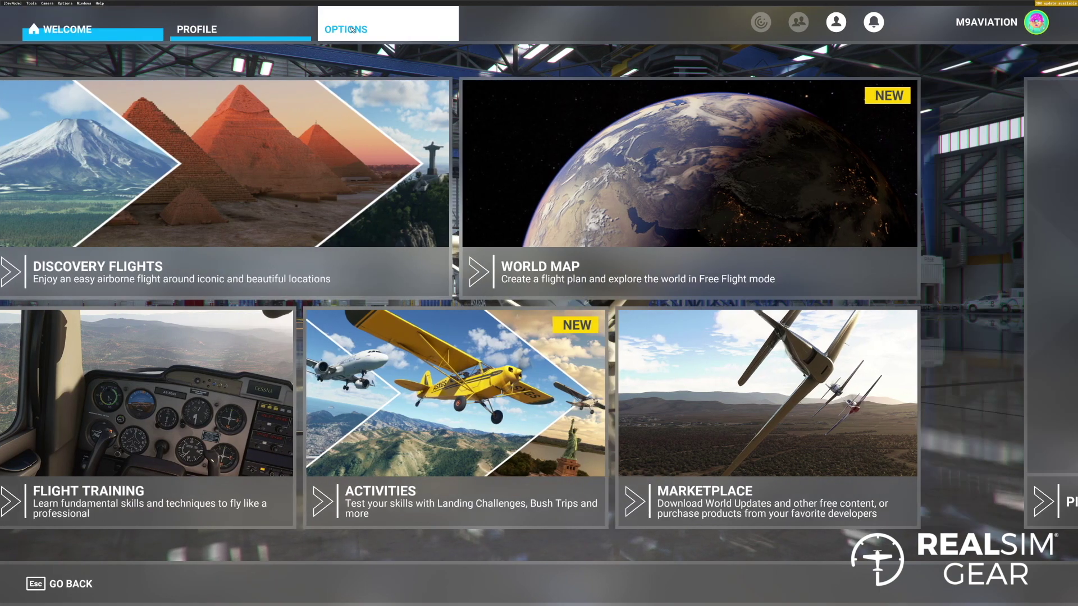
Step: Open Controls Options and select the RealSimGear Cirrus Throttle device
{"action": "left_click", "coordinate": [346, 28]}
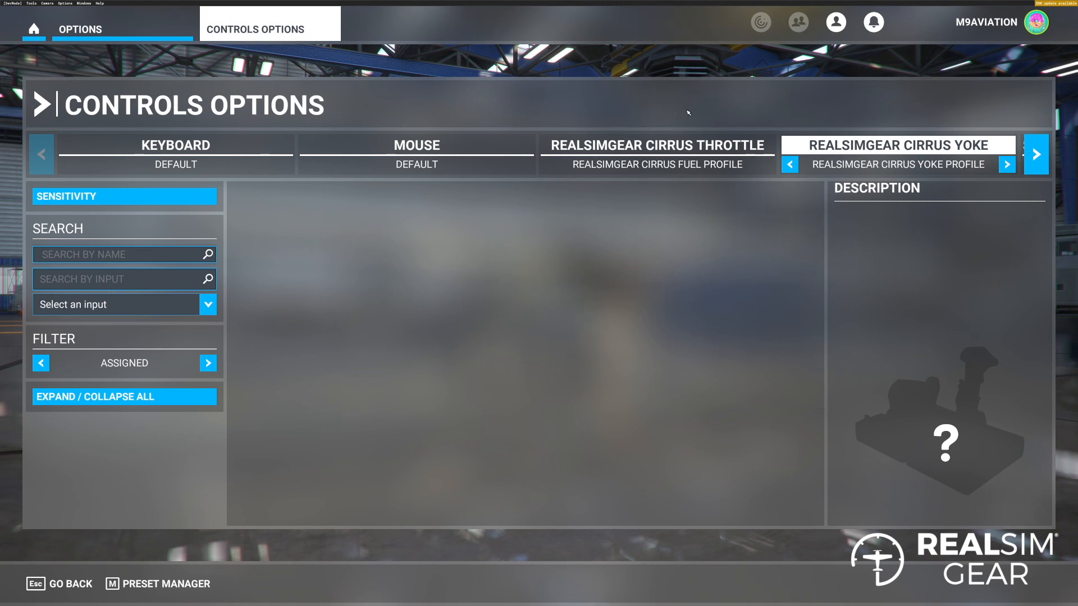
{"action": "mouse_move", "coordinate": [683, 113]}
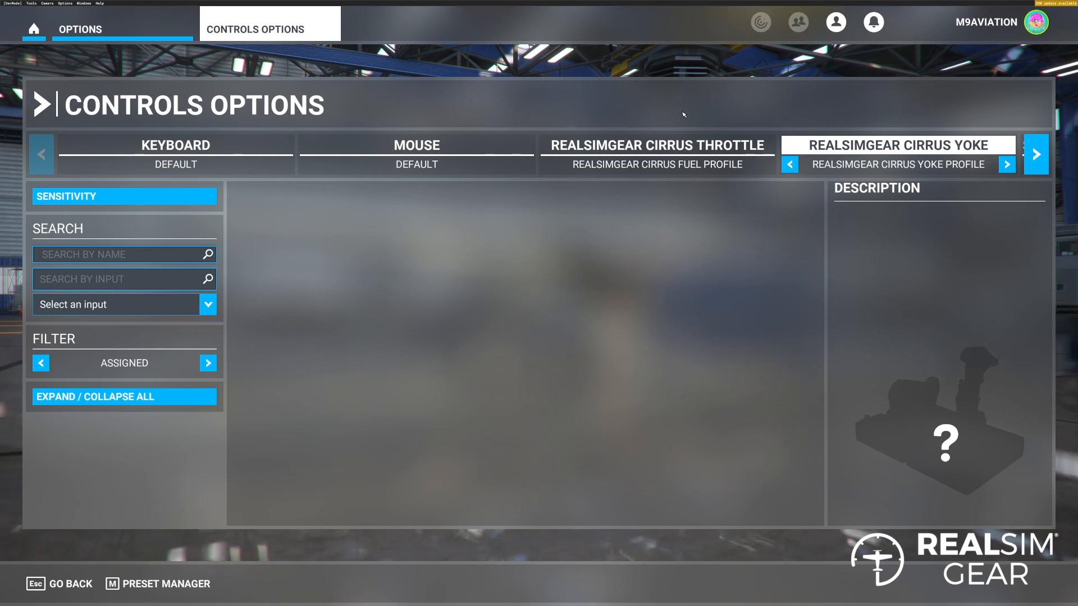
{"action": "left_click", "coordinate": [656, 145]}
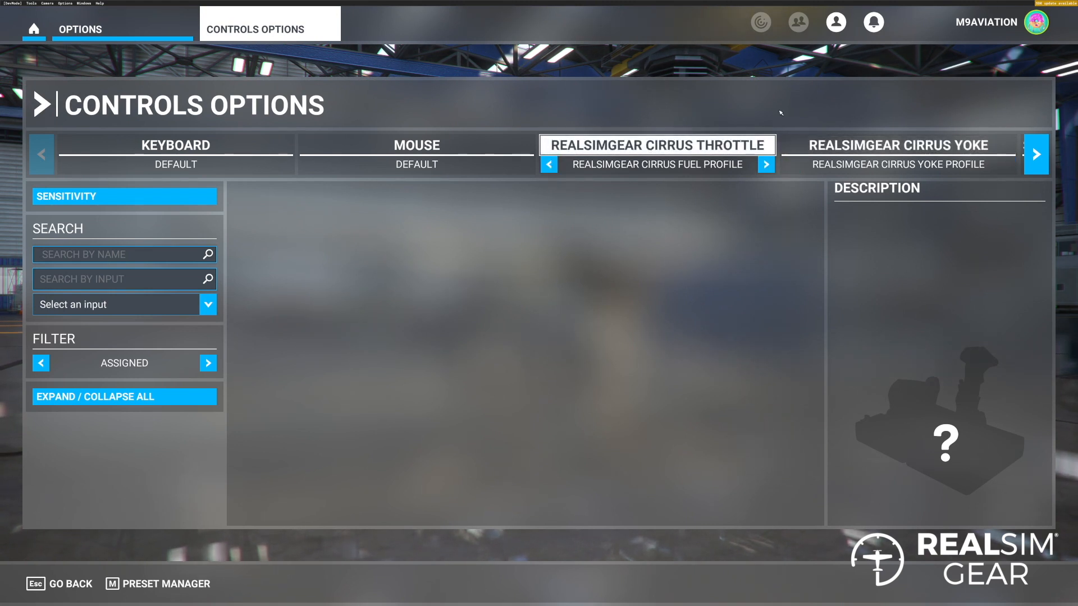
{"action": "left_click", "coordinate": [898, 145]}
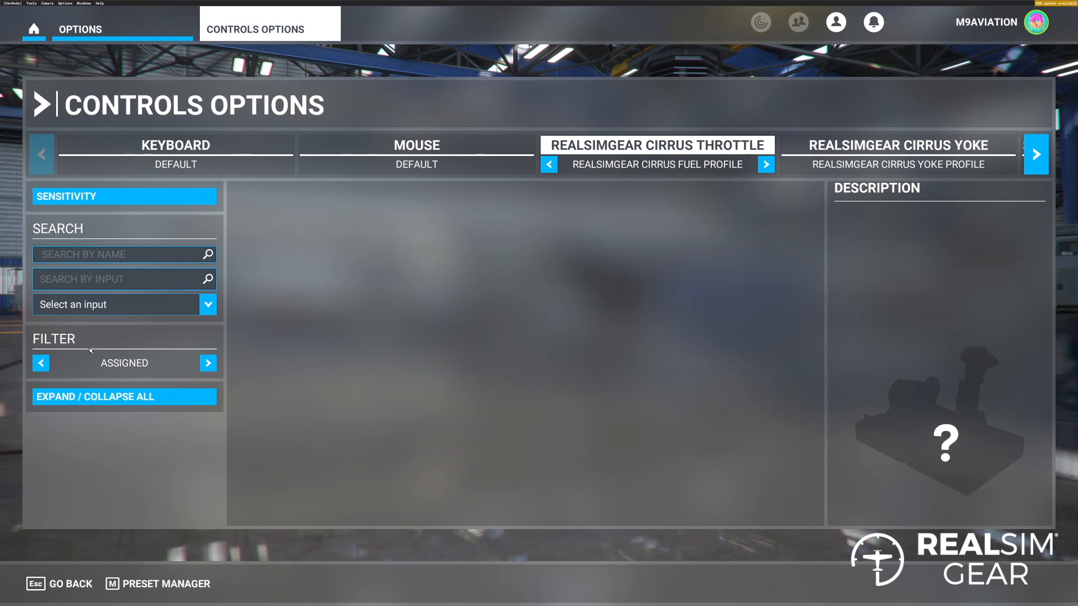
Step: Show all categories, expand Power Management > Mixture, and bind Mixture Axis to Joystick R-Axis Z
{"action": "left_click", "coordinate": [208, 363]}
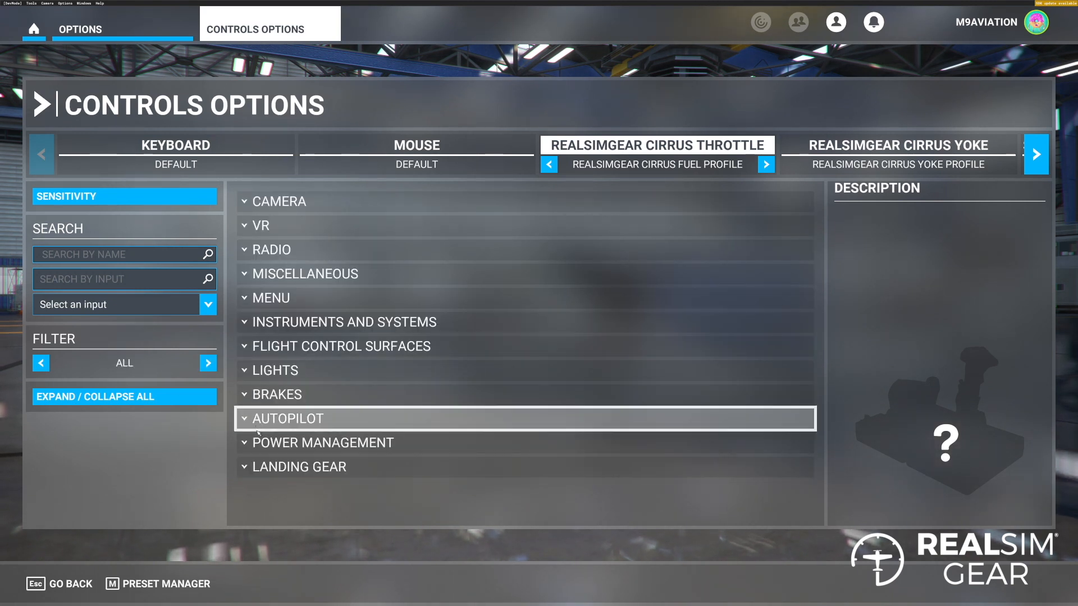
{"action": "left_click", "coordinate": [312, 443]}
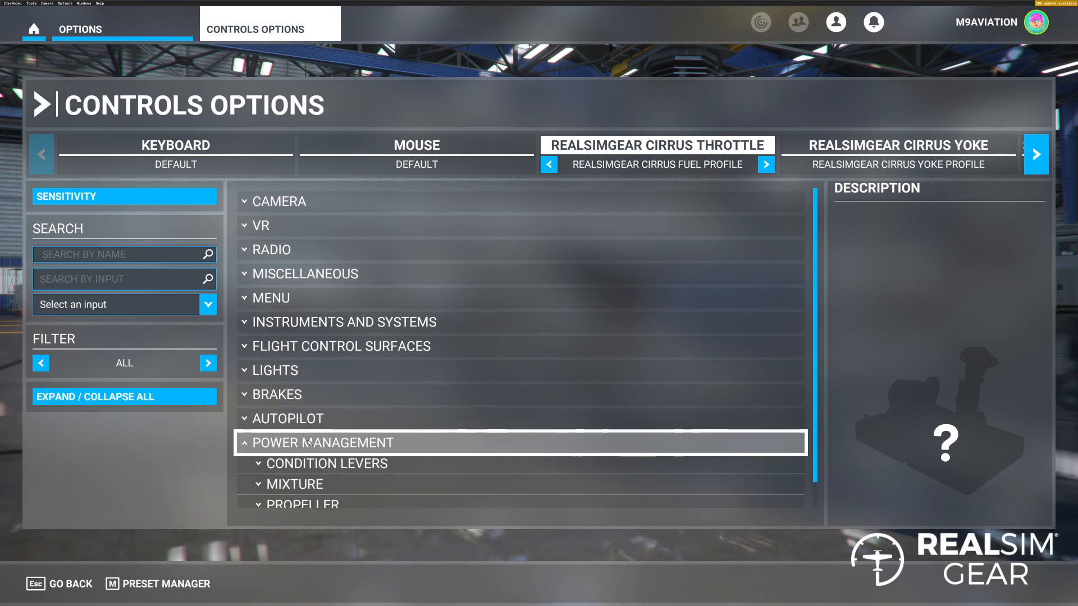
{"action": "scroll", "scroll_direction": "down", "scroll_amount": 3}
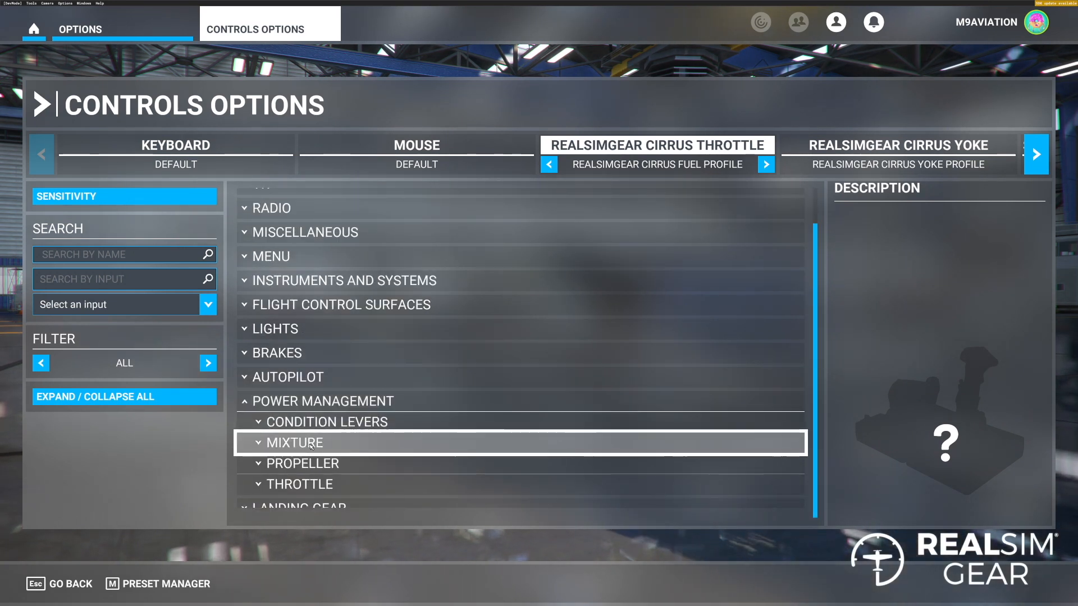
{"action": "left_click", "coordinate": [294, 443]}
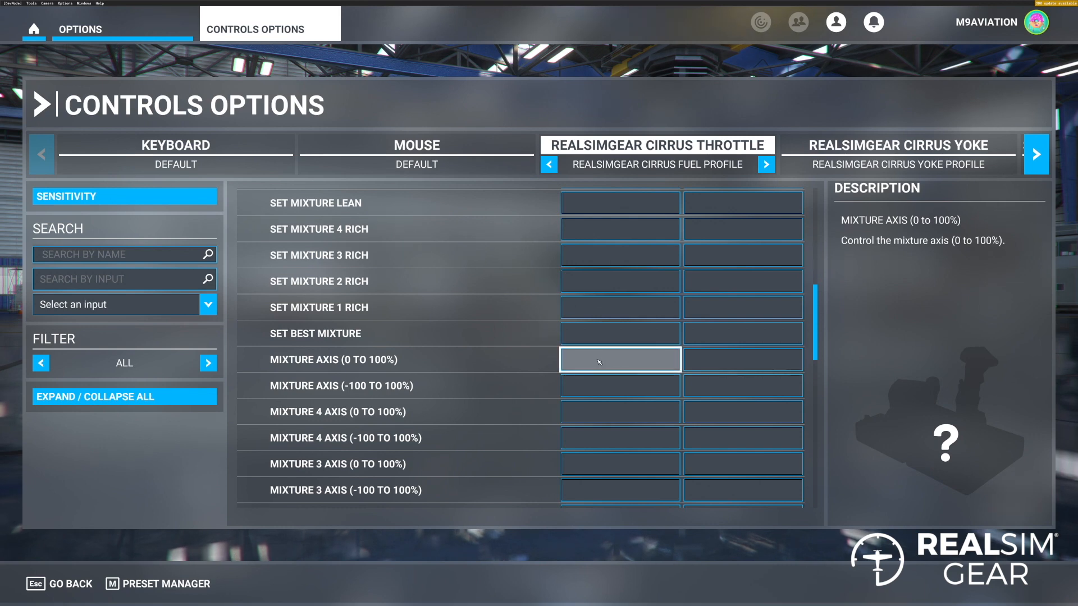
{"action": "left_click", "coordinate": [619, 360]}
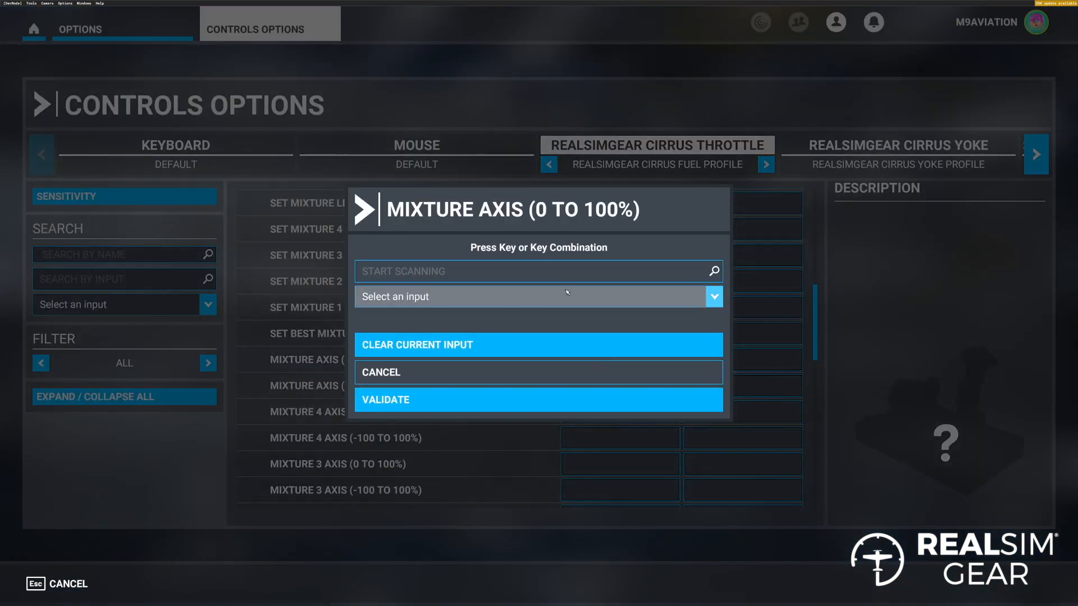
{"action": "left_click", "coordinate": [566, 271]}
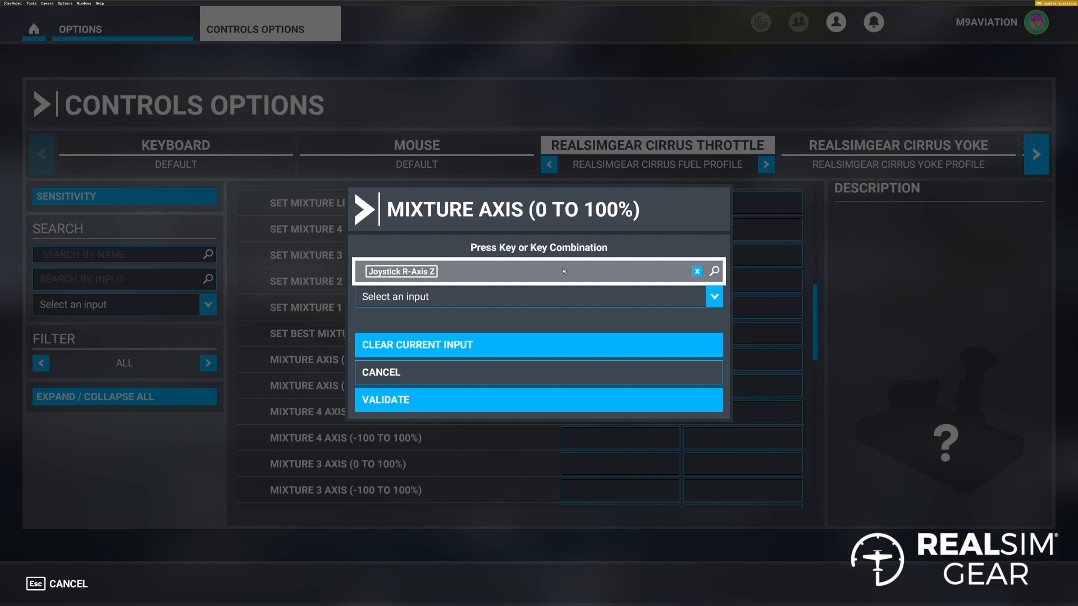
{"action": "mouse_move", "coordinate": [437, 402]}
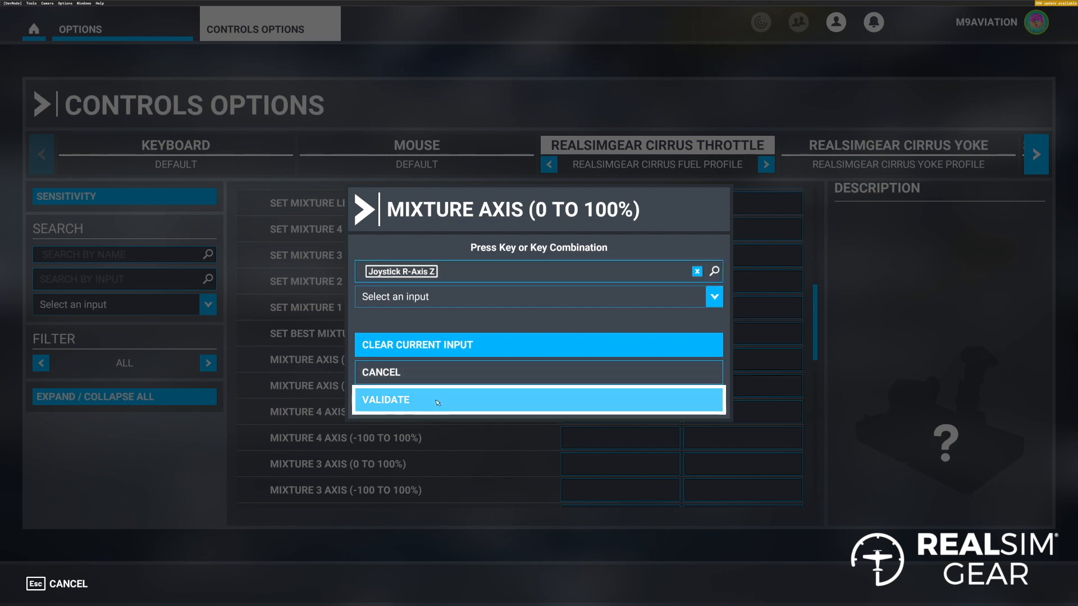
{"action": "left_click", "coordinate": [436, 399]}
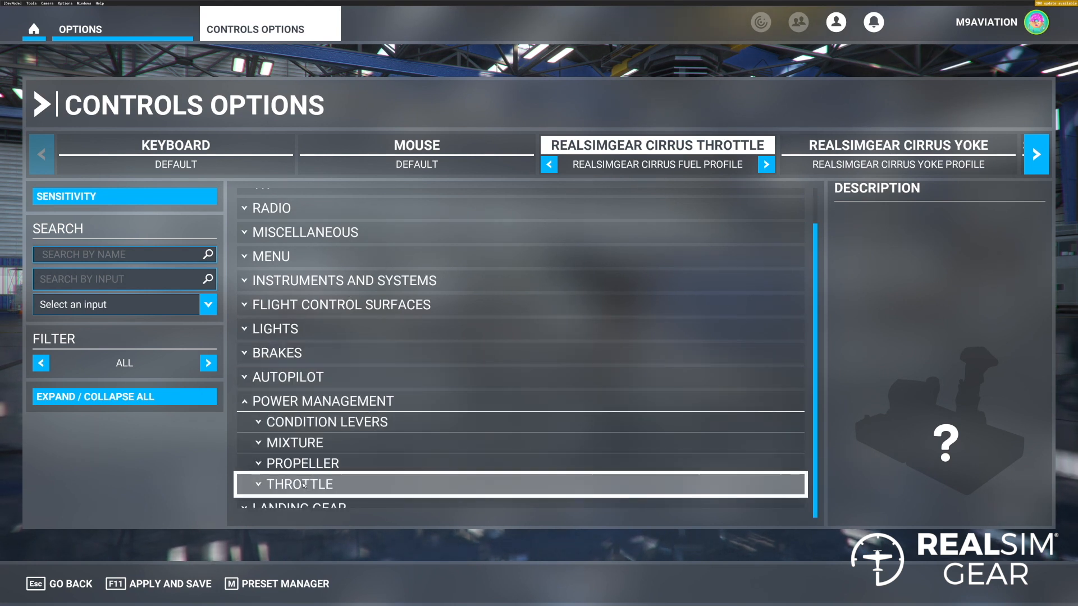
Step: Bind Throttle Axis to Joystick Slider X by scanning the lever, with Reverse Axis unchecked
{"action": "left_click", "coordinate": [299, 484]}
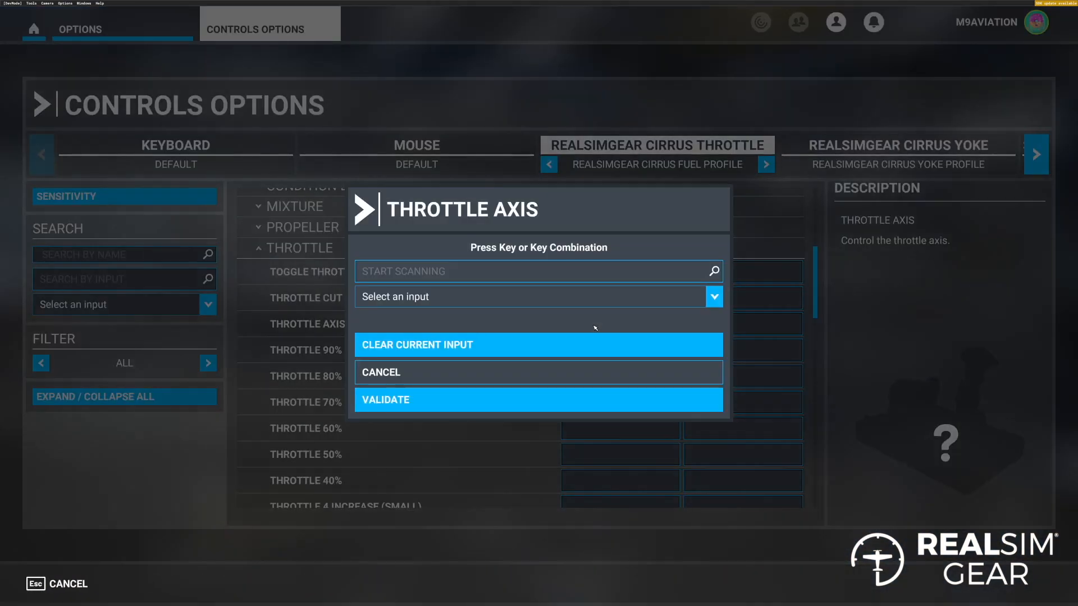
{"action": "left_click", "coordinate": [538, 271]}
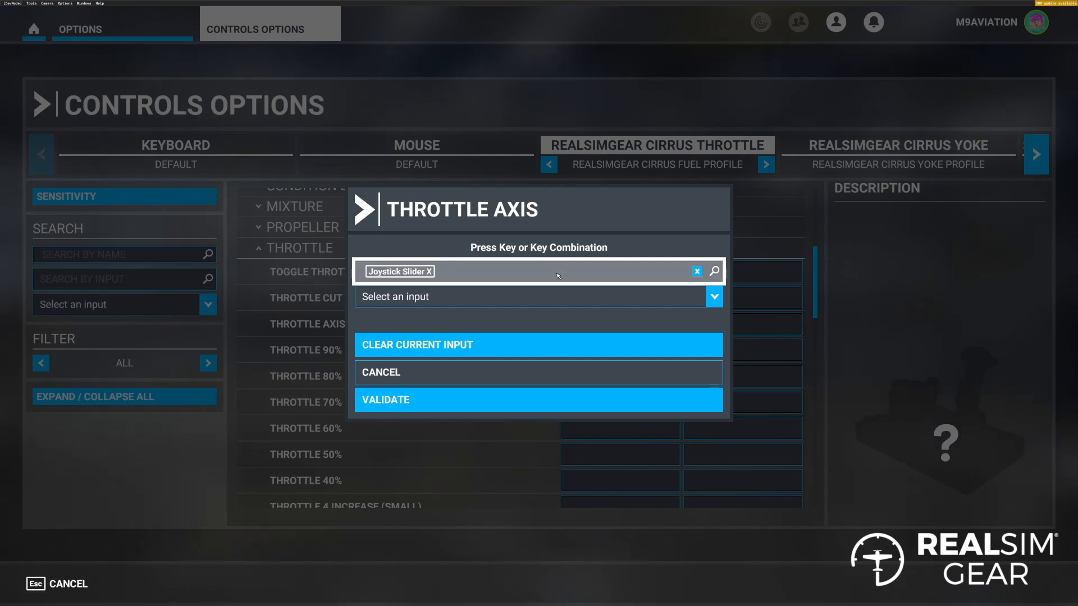
{"action": "left_click", "coordinate": [538, 400]}
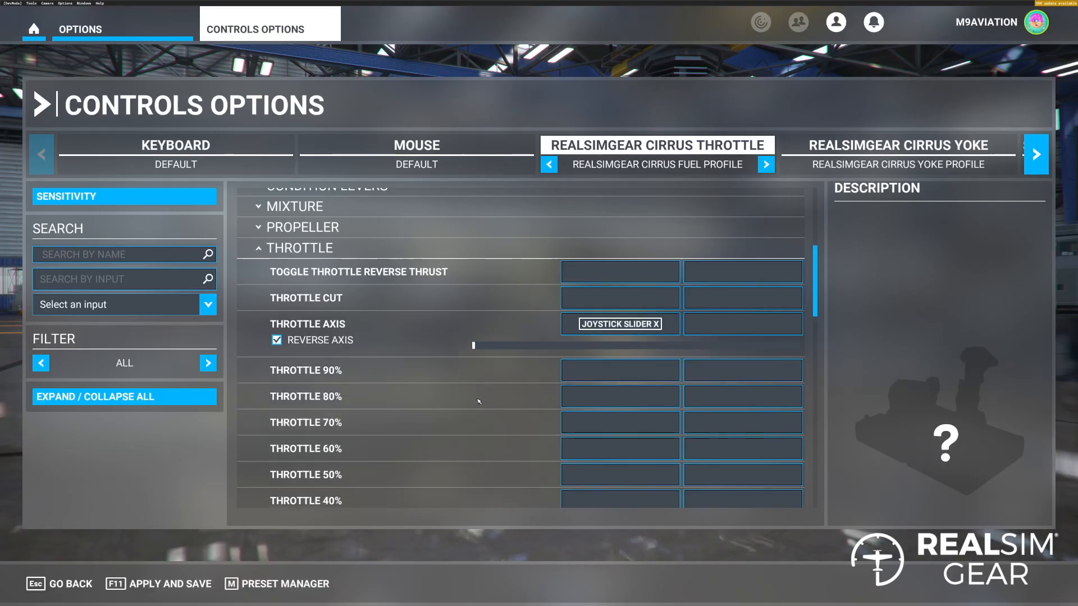
{"action": "mouse_move", "coordinate": [296, 340]}
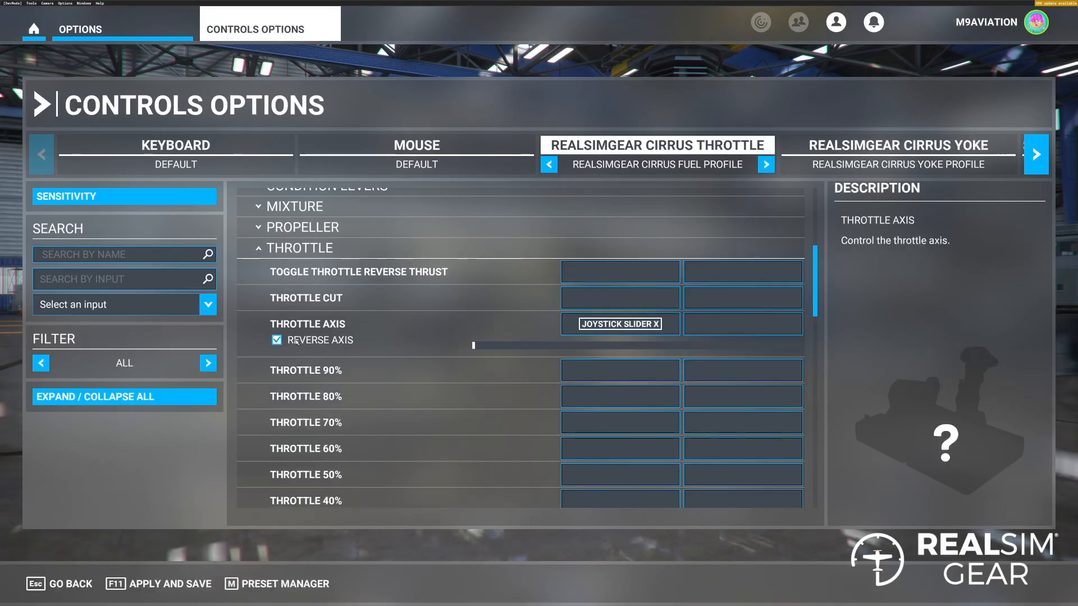
{"action": "left_click", "coordinate": [276, 340]}
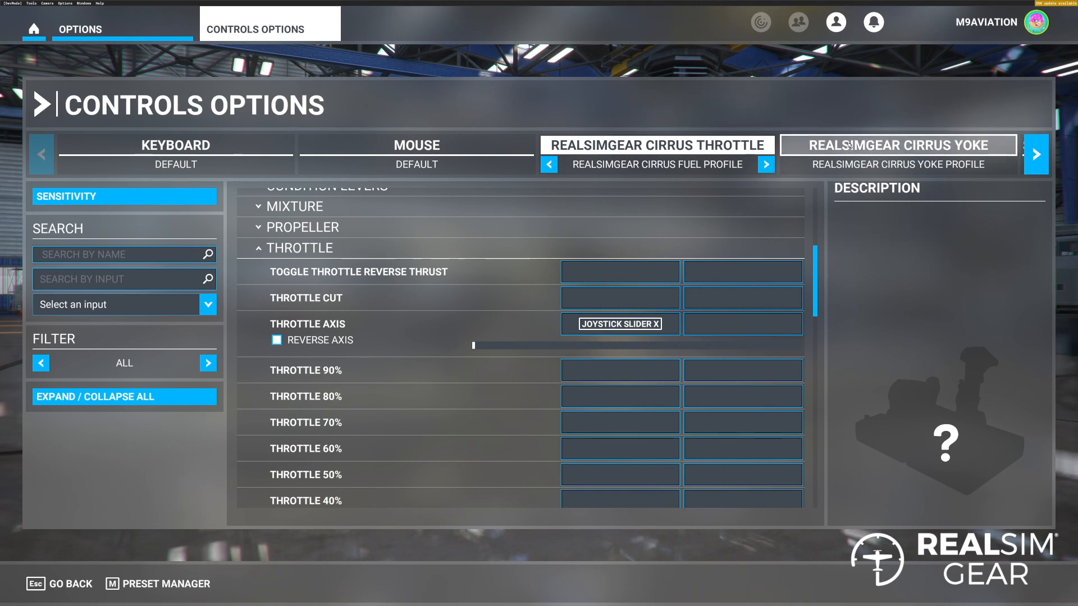
Step: On the Cirrus Yoke device, bind Elevator Axis to Joystick L-Axis X with Reverse Axis ticked
{"action": "left_click", "coordinate": [899, 144]}
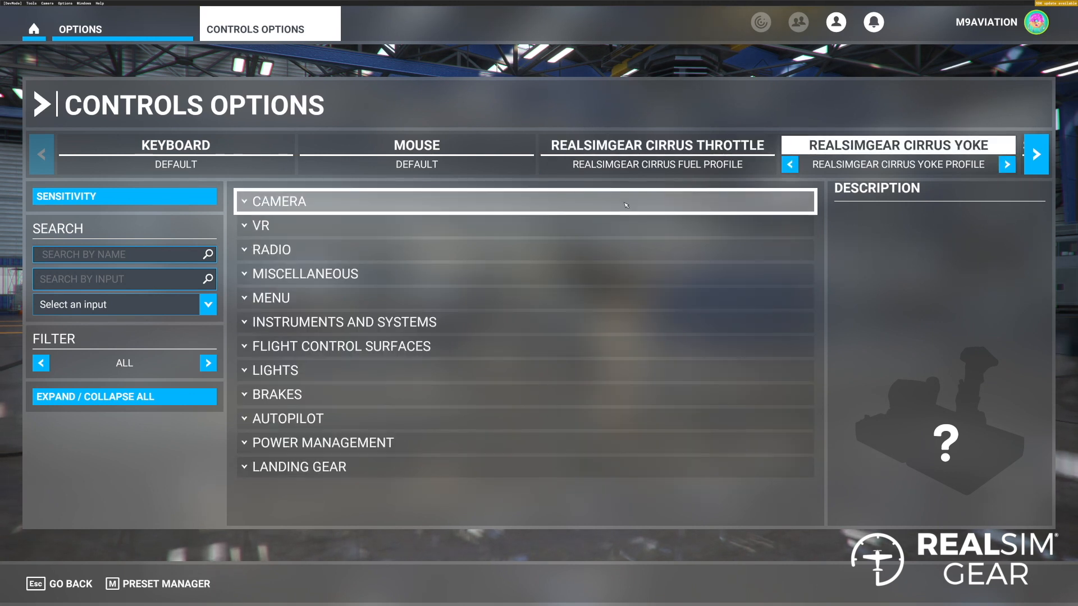
{"action": "mouse_move", "coordinate": [358, 349]}
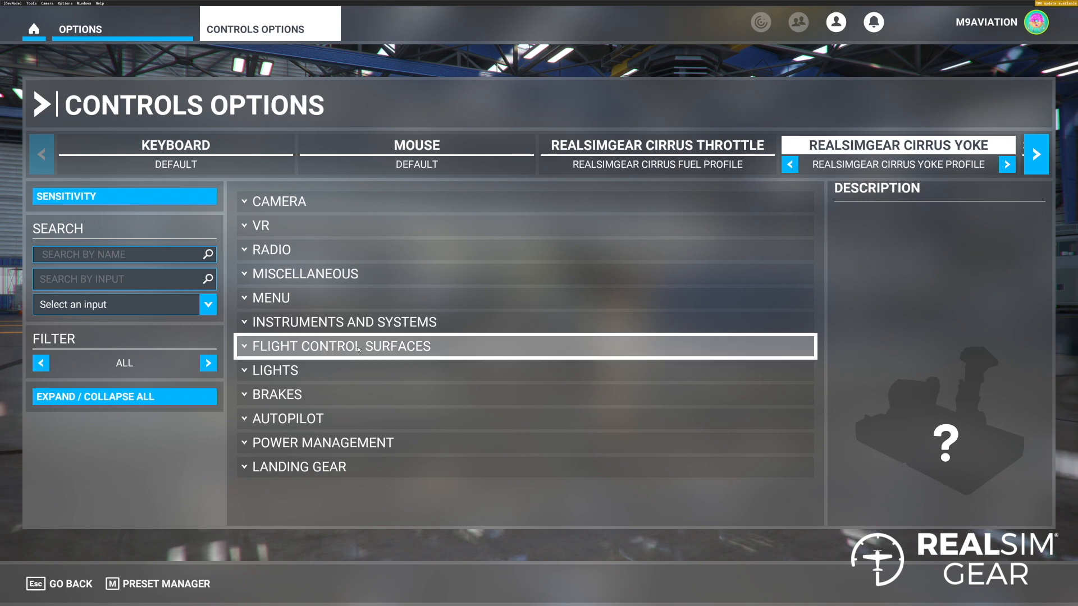
{"action": "left_click", "coordinate": [341, 346]}
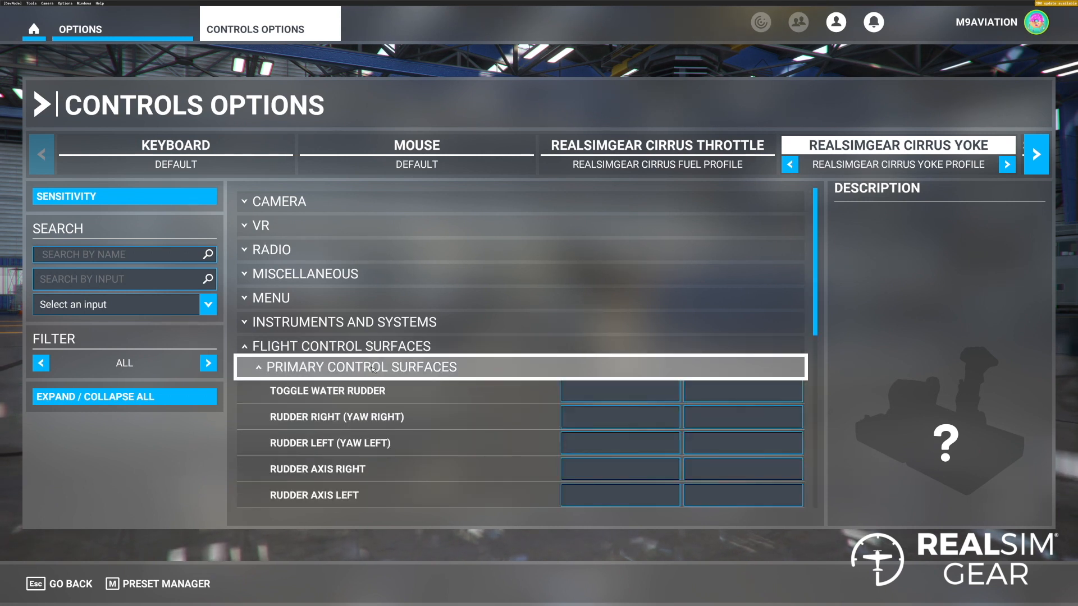
{"action": "scroll", "scroll_direction": "down", "scroll_amount": 3}
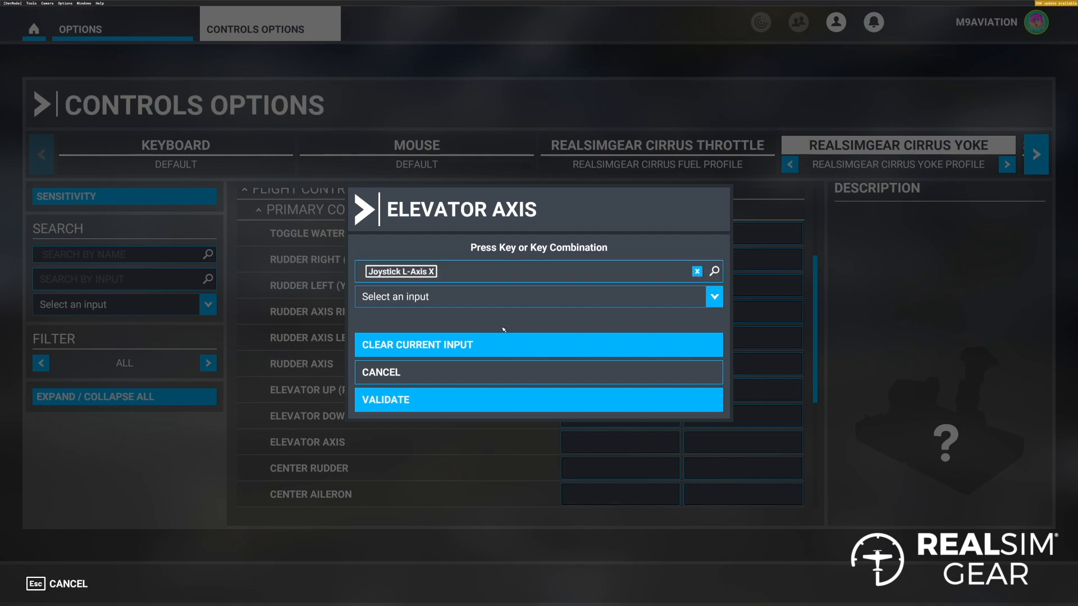
{"action": "left_click", "coordinate": [538, 400]}
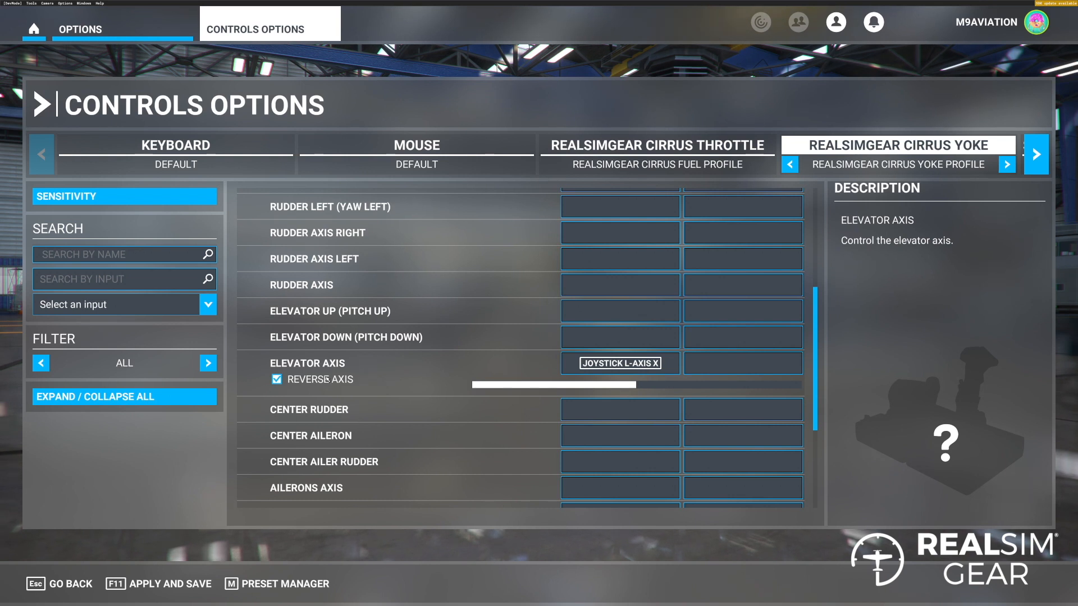
{"action": "mouse_move", "coordinate": [366, 380]}
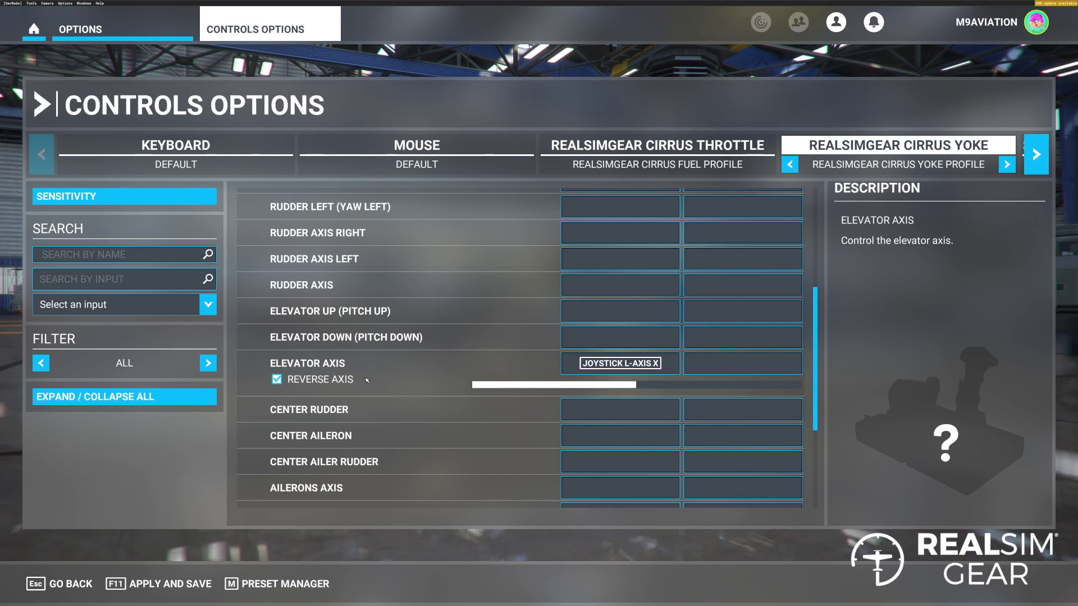
Step: Bind Ailerons Axis to Joystick L-Axis Y by scanning the yoke's roll, Reverse Axis ticked
{"action": "scroll", "scroll_direction": "down", "scroll_amount": 3}
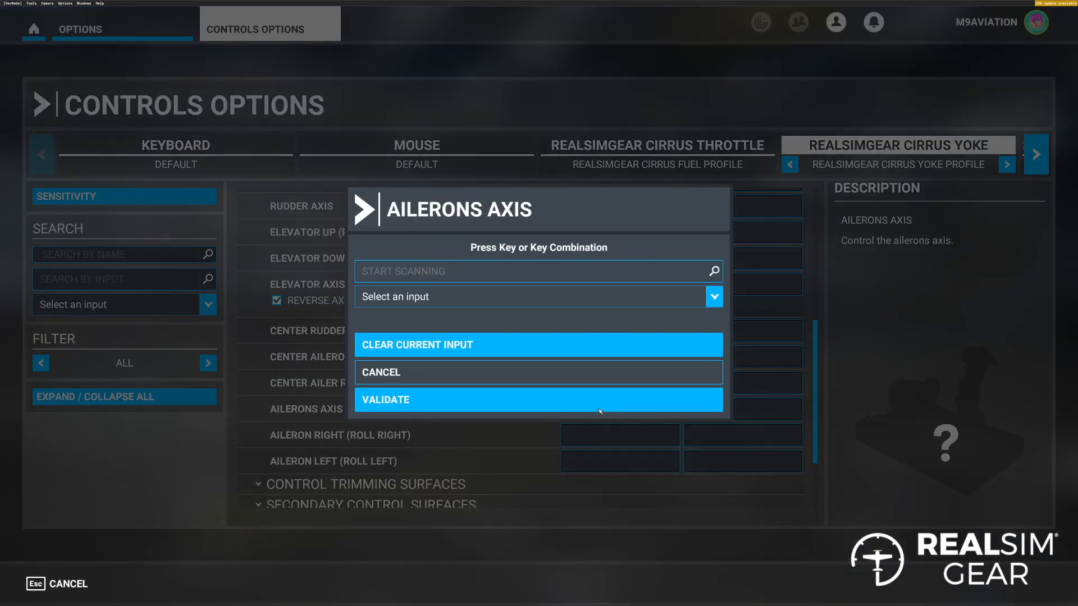
{"action": "left_click", "coordinate": [565, 271]}
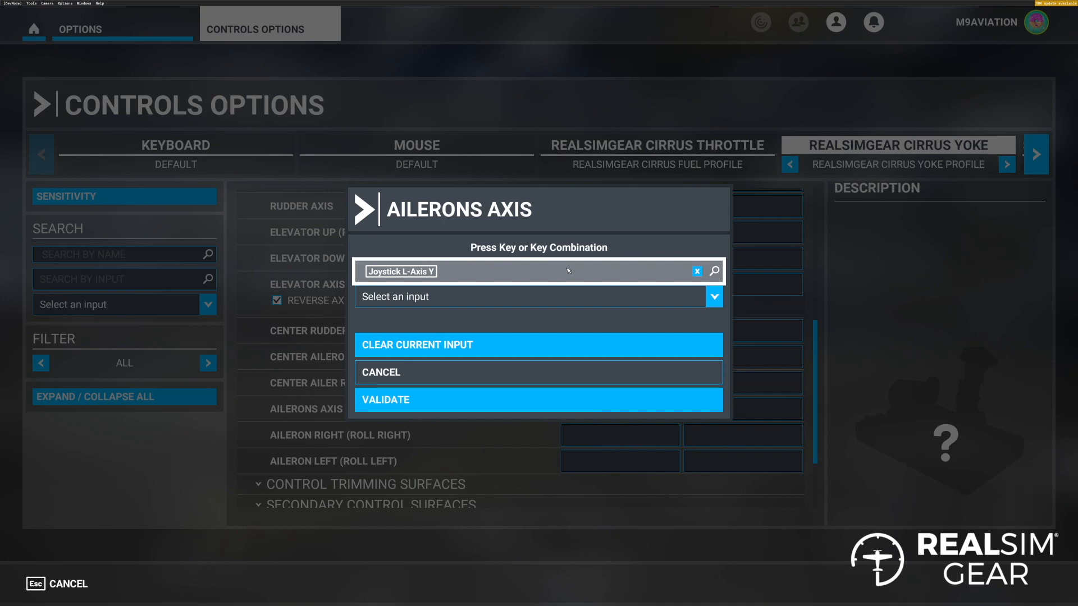
{"action": "left_click", "coordinate": [538, 400]}
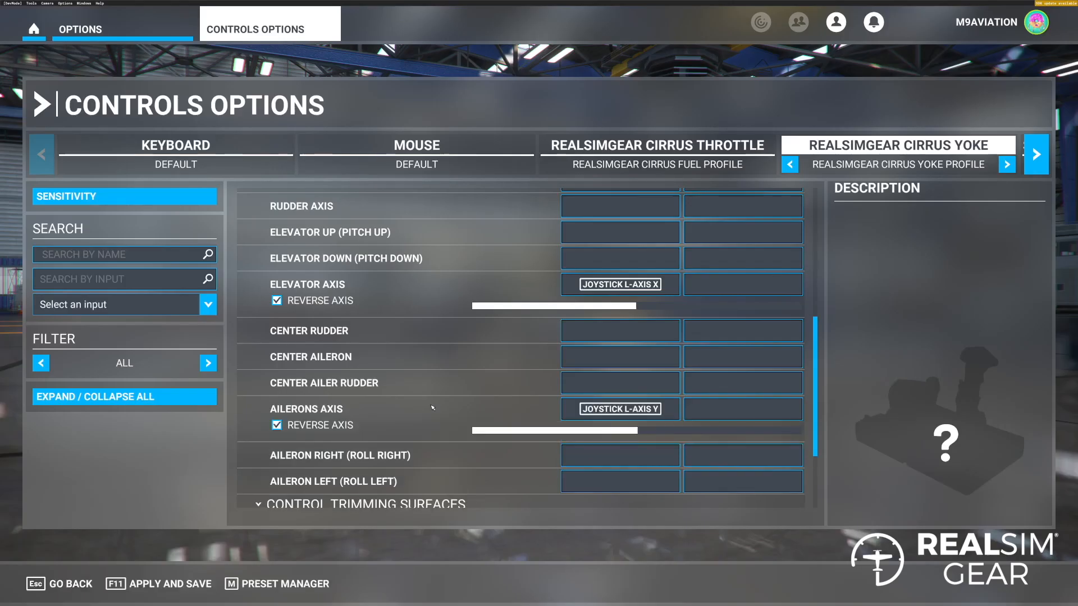
{"action": "scroll", "scroll_direction": "down", "scroll_amount": 3}
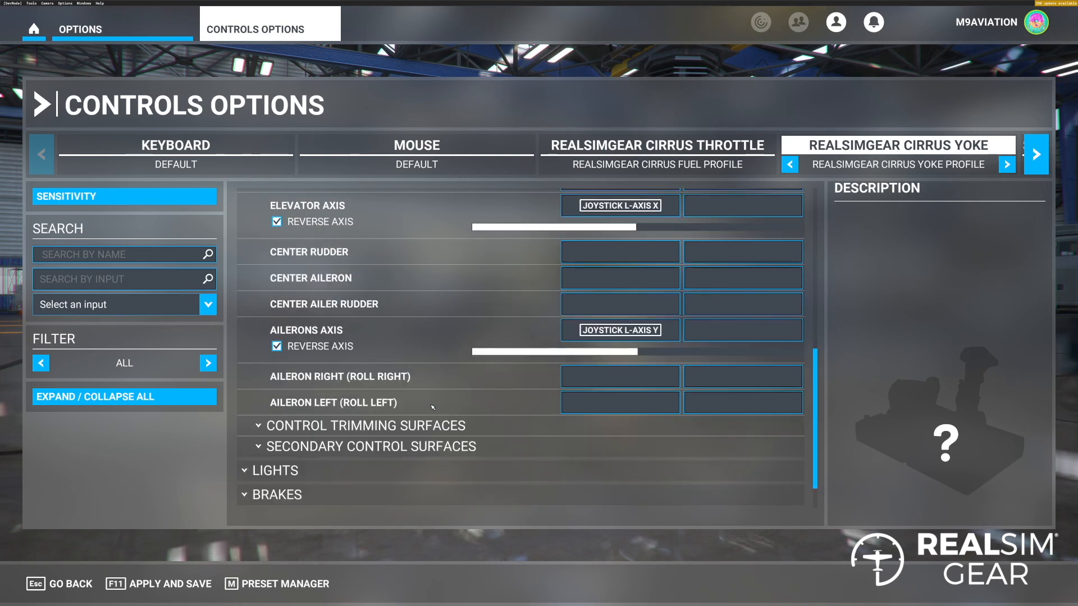
{"action": "scroll", "scroll_direction": "down", "scroll_amount": 3}
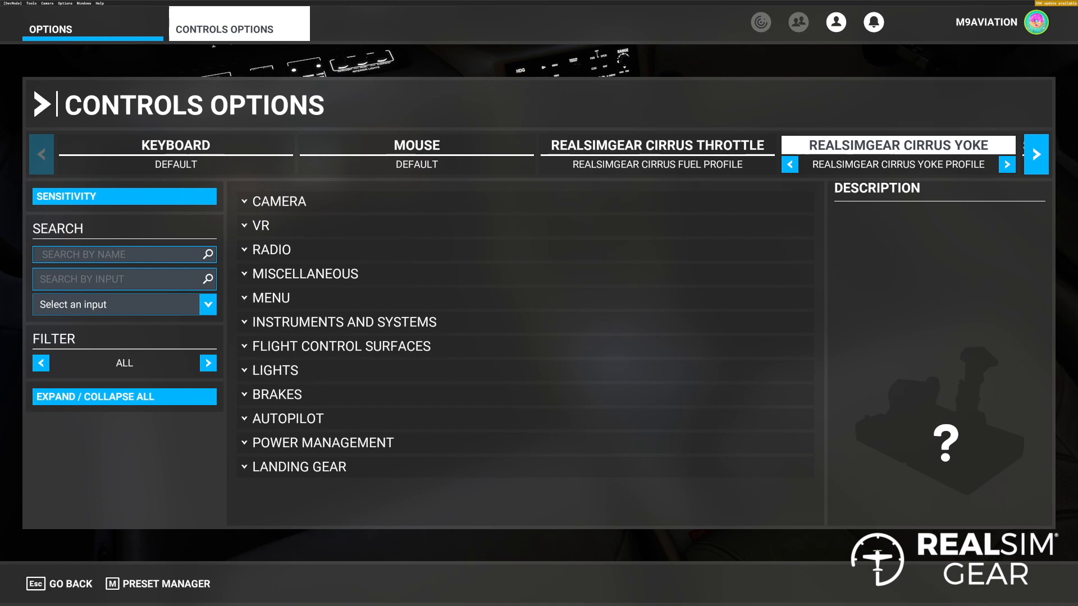
Step: Expand the trimming surfaces controls and bind Elevator Trim Up (Nose Up) to button 2
{"action": "left_click", "coordinate": [355, 347]}
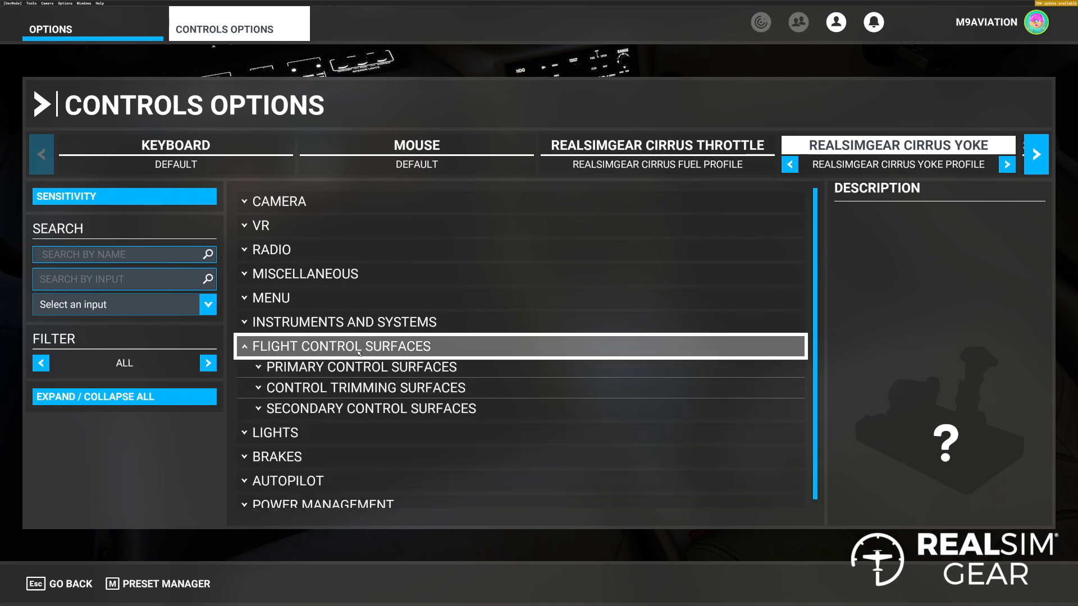
{"action": "left_click", "coordinate": [364, 388]}
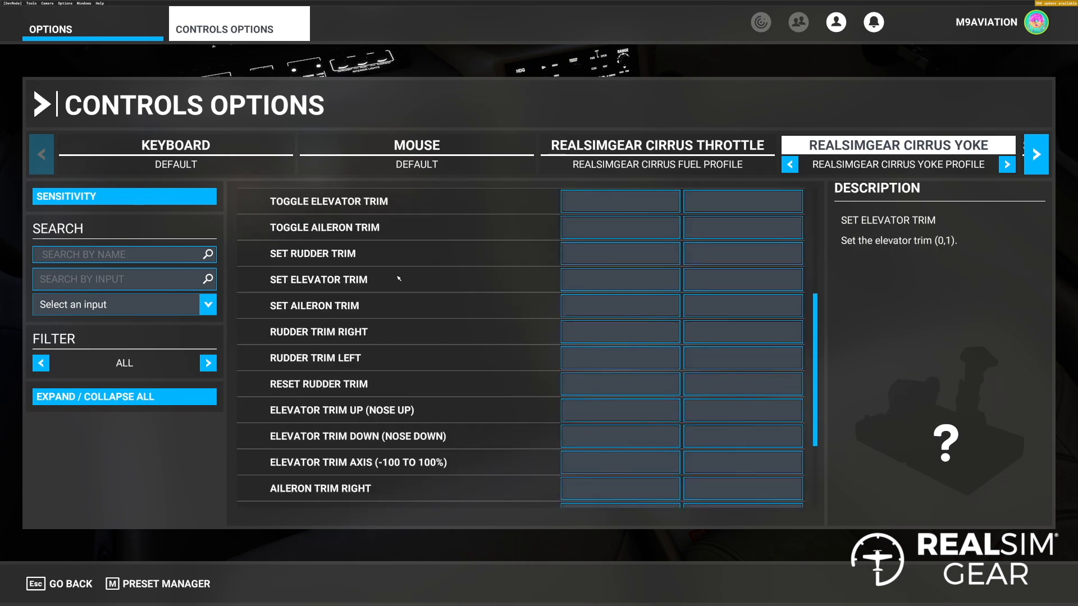
{"action": "scroll", "scroll_direction": "down", "scroll_amount": 3}
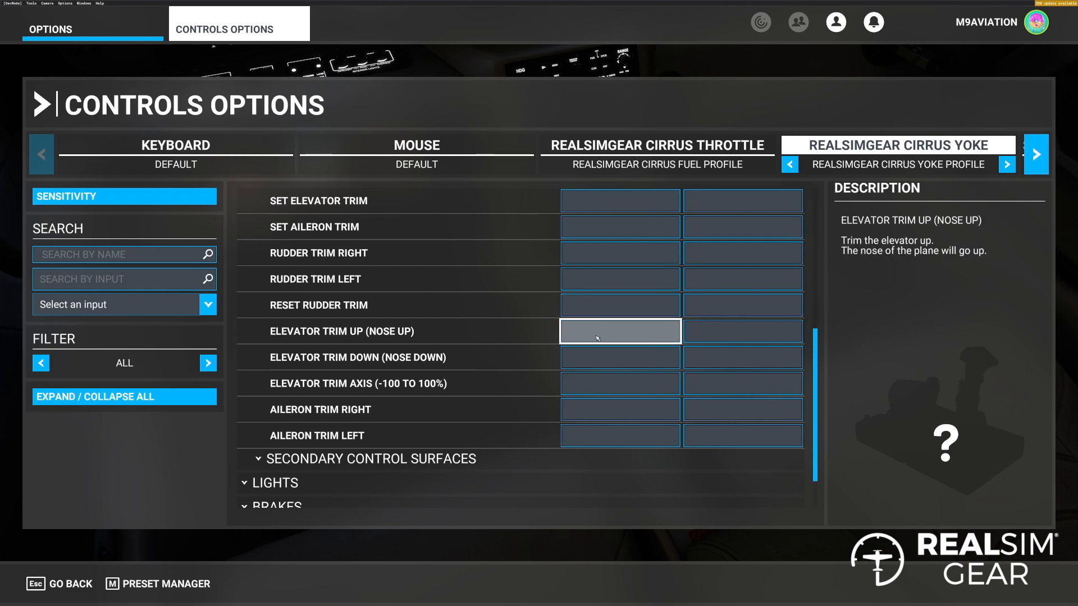
{"action": "left_click", "coordinate": [620, 331]}
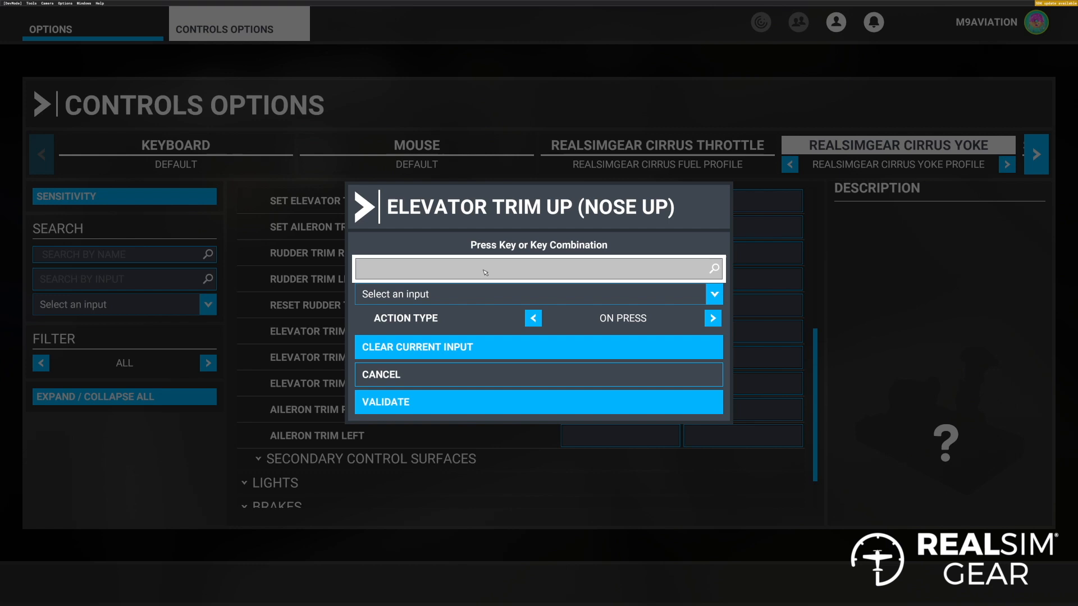
{"action": "key", "text": "2"}
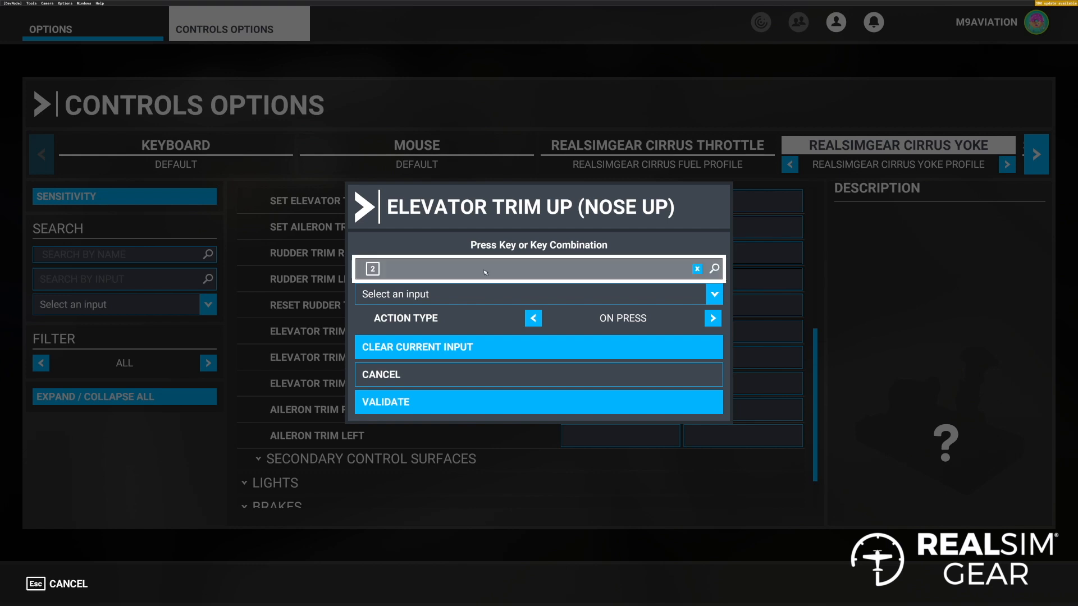
{"action": "mouse_move", "coordinate": [467, 403]}
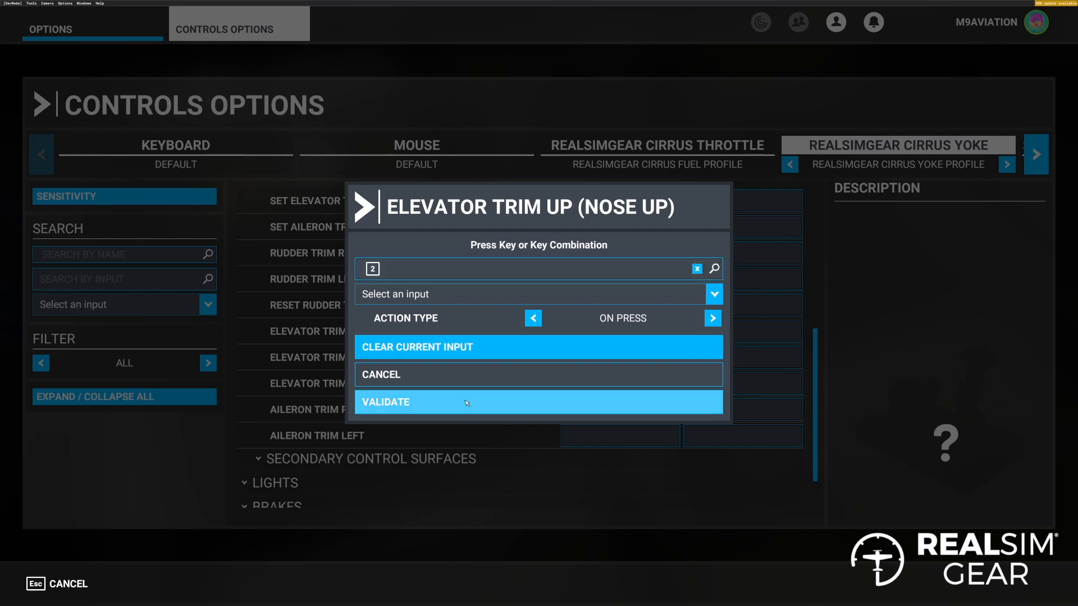
{"action": "left_click", "coordinate": [465, 402]}
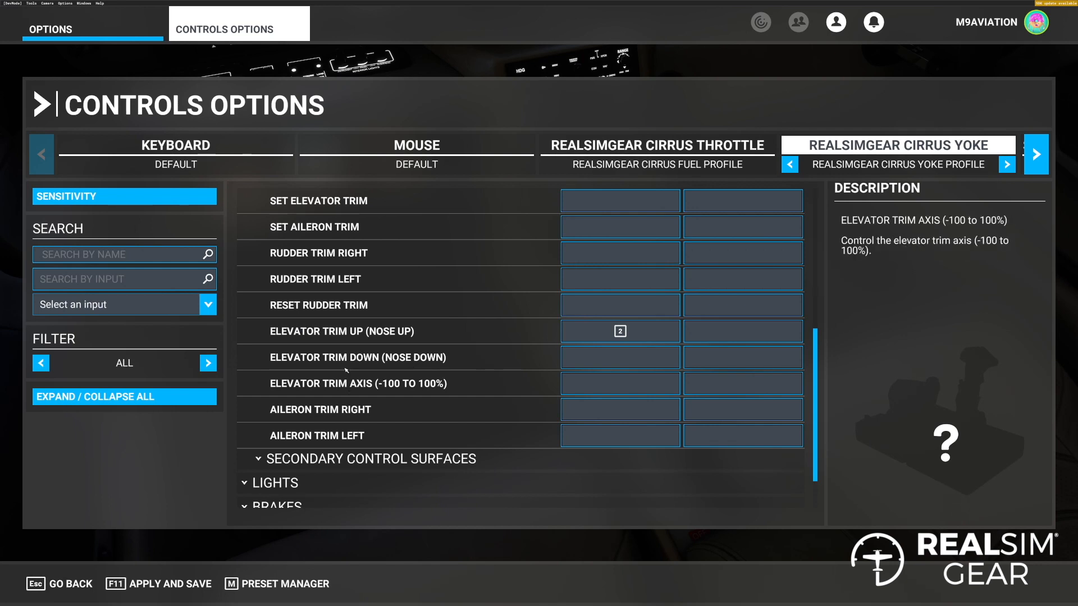
{"action": "mouse_move", "coordinate": [354, 340]}
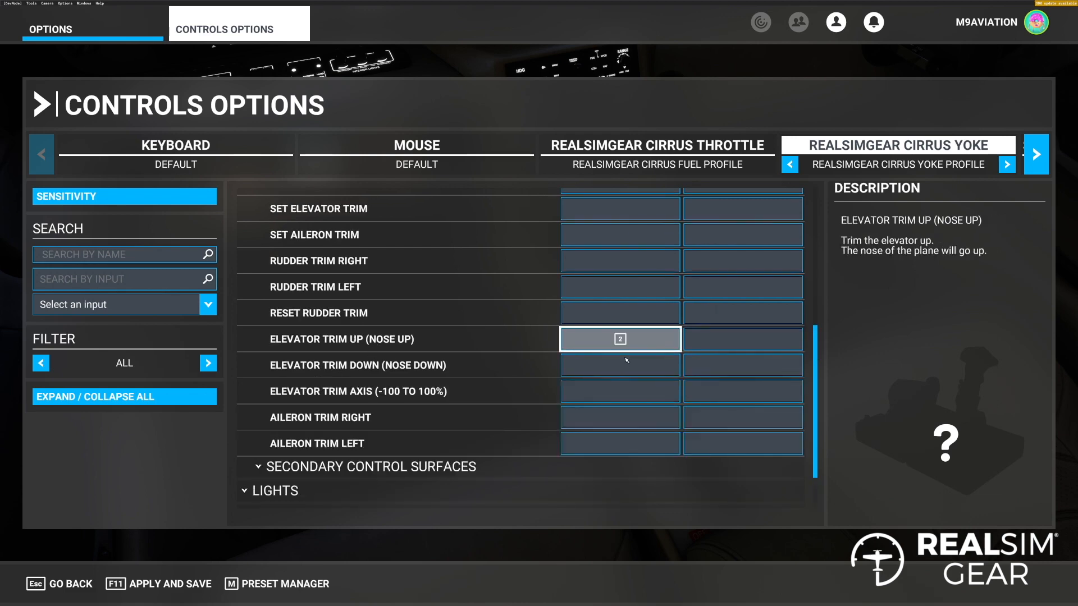
Step: Assign trim buttons: Elevator Trim Down 1, Aileron Trim Right 4, Aileron Trim Left 3
{"action": "left_click", "coordinate": [620, 365]}
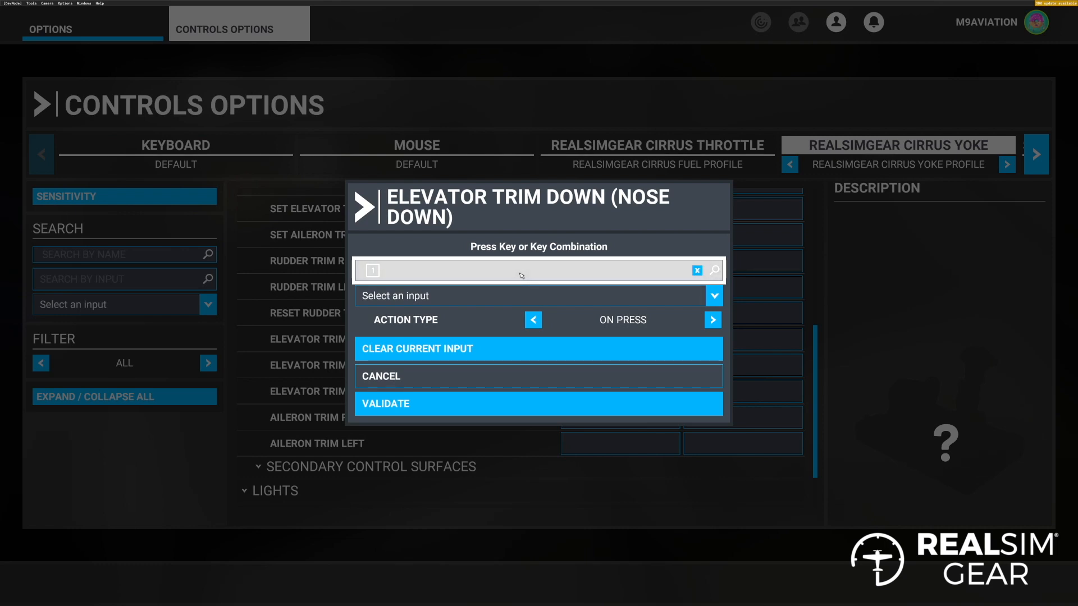
{"action": "mouse_move", "coordinate": [537, 409]}
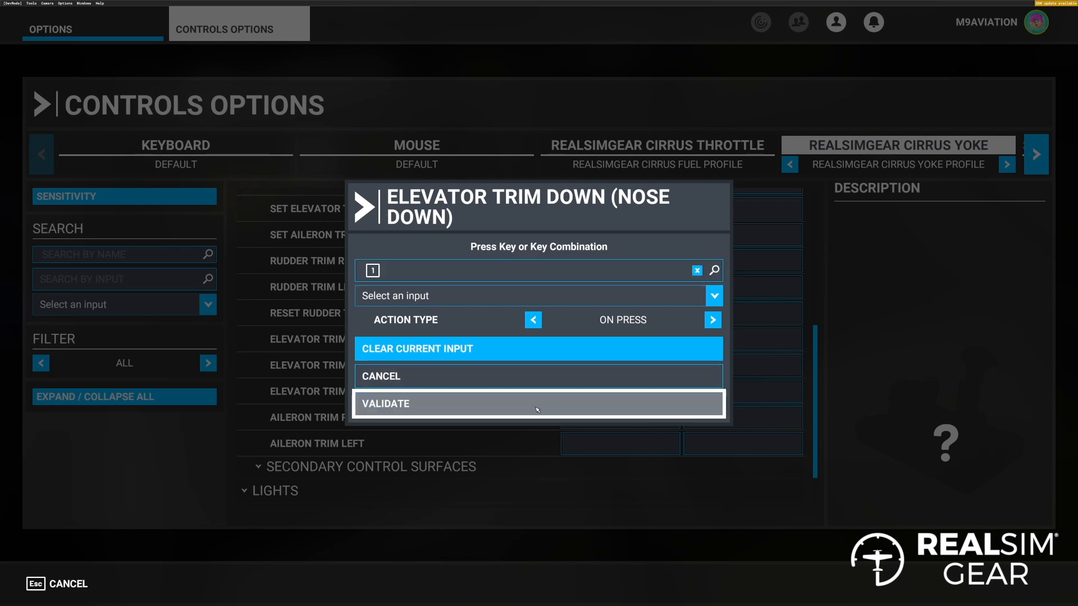
{"action": "left_click", "coordinate": [538, 404]}
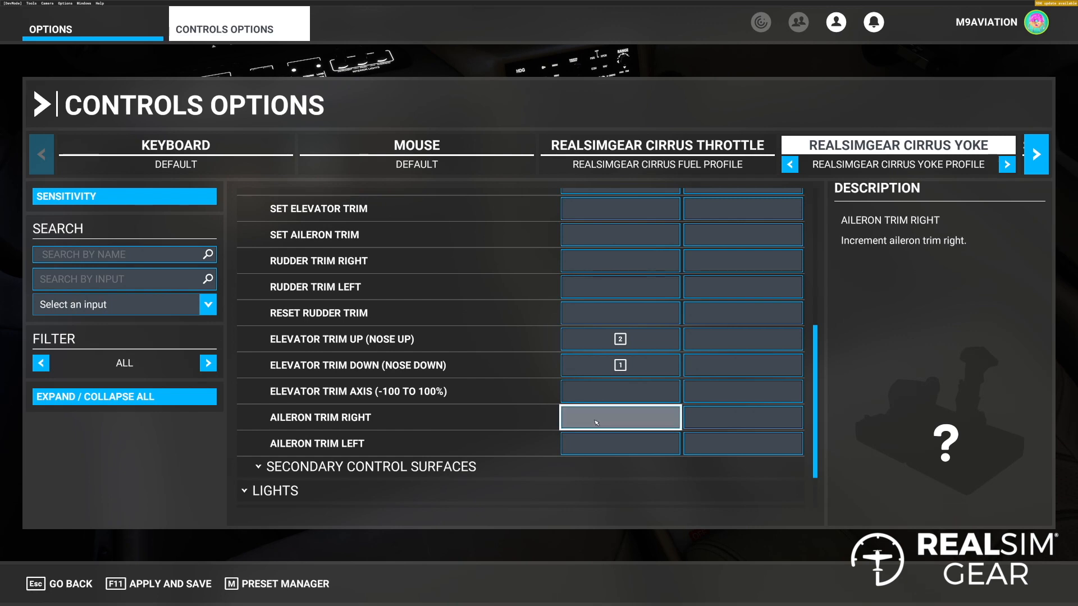
{"action": "left_click", "coordinate": [620, 418]}
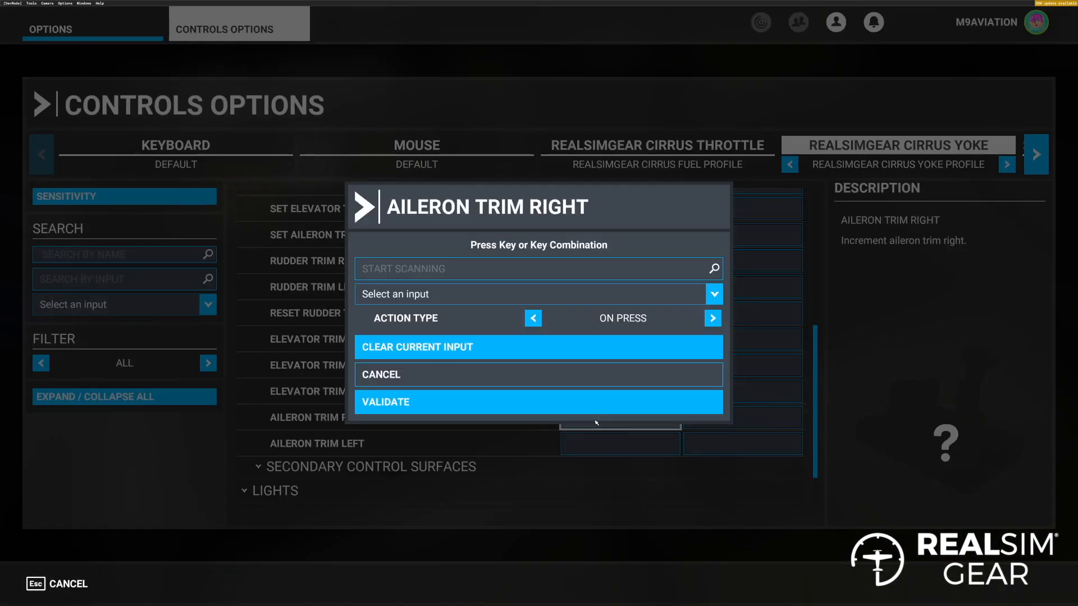
{"action": "left_click", "coordinate": [538, 268]}
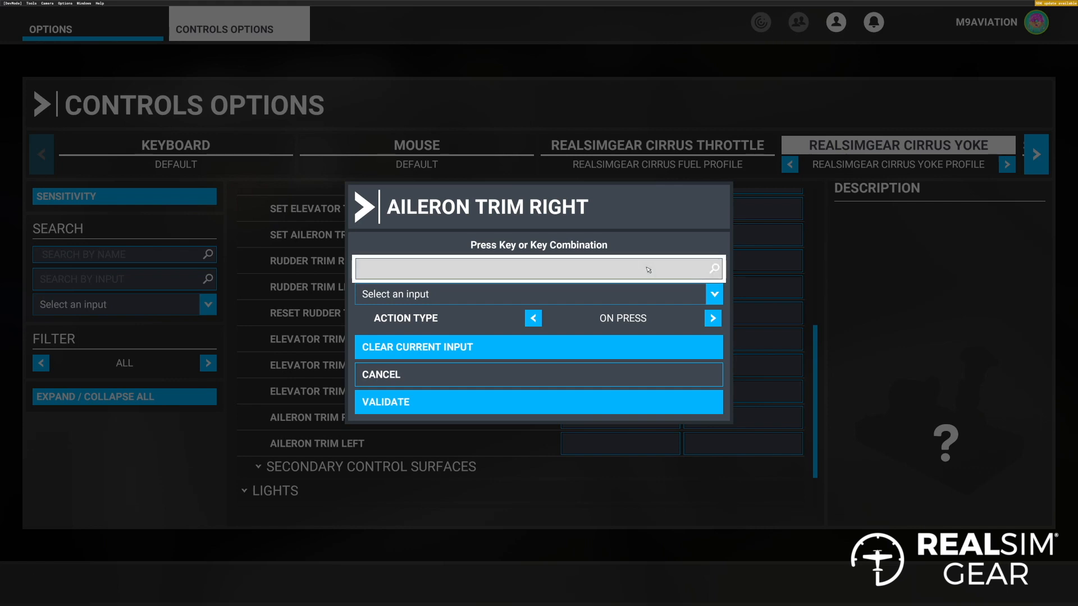
{"action": "key", "text": "4"}
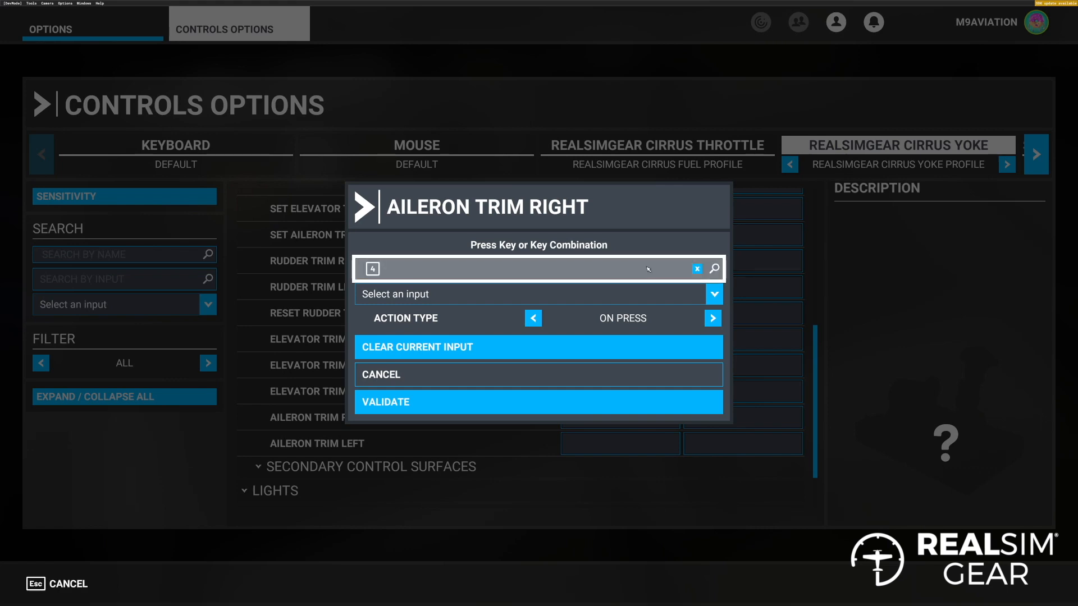
{"action": "left_click", "coordinate": [539, 402]}
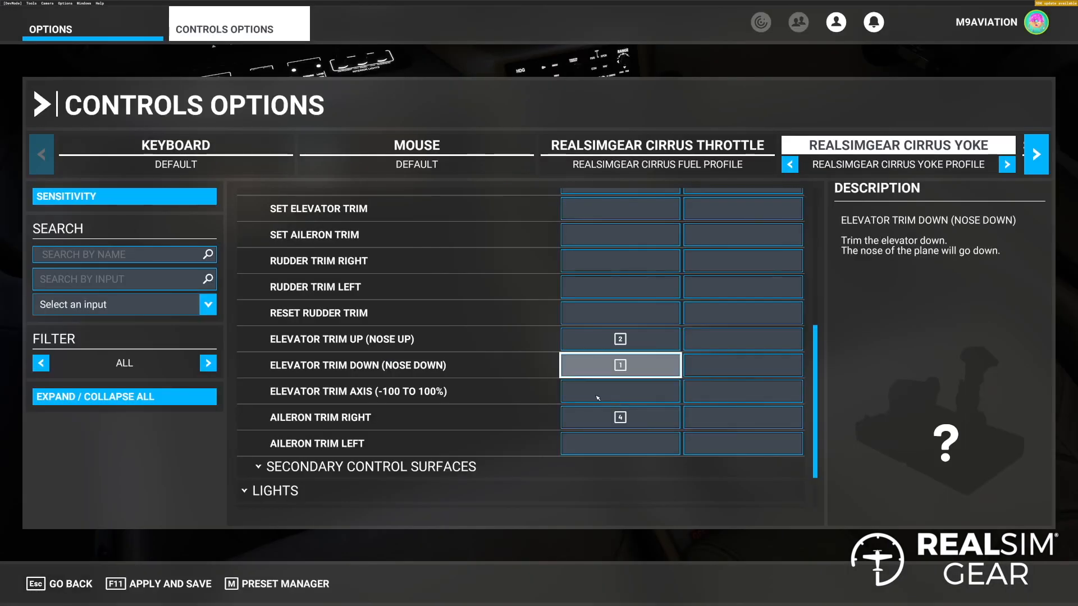
{"action": "left_click", "coordinate": [619, 443]}
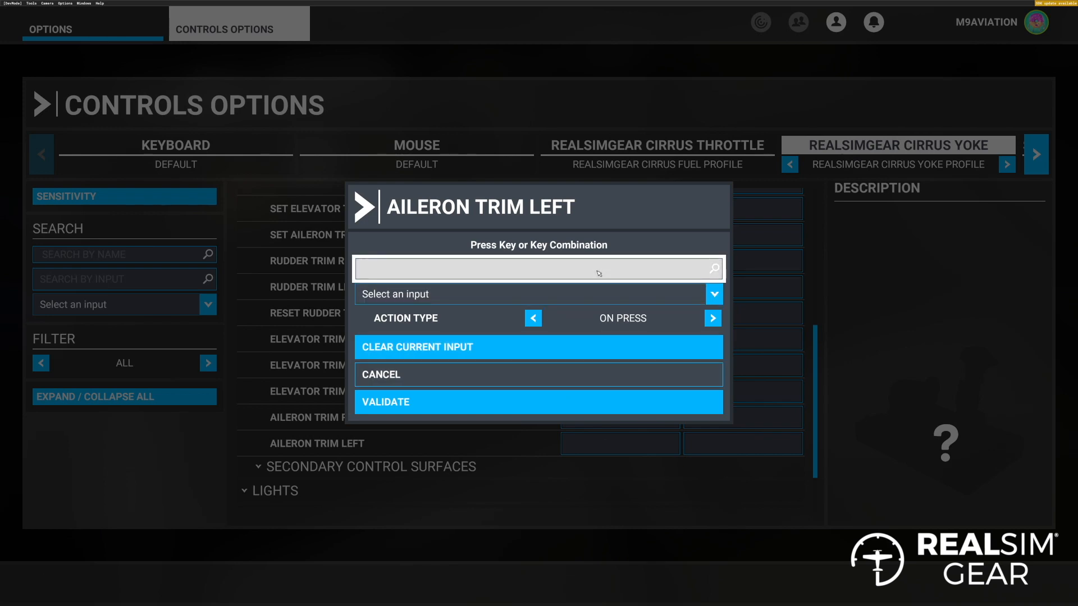
{"action": "key", "text": "3"}
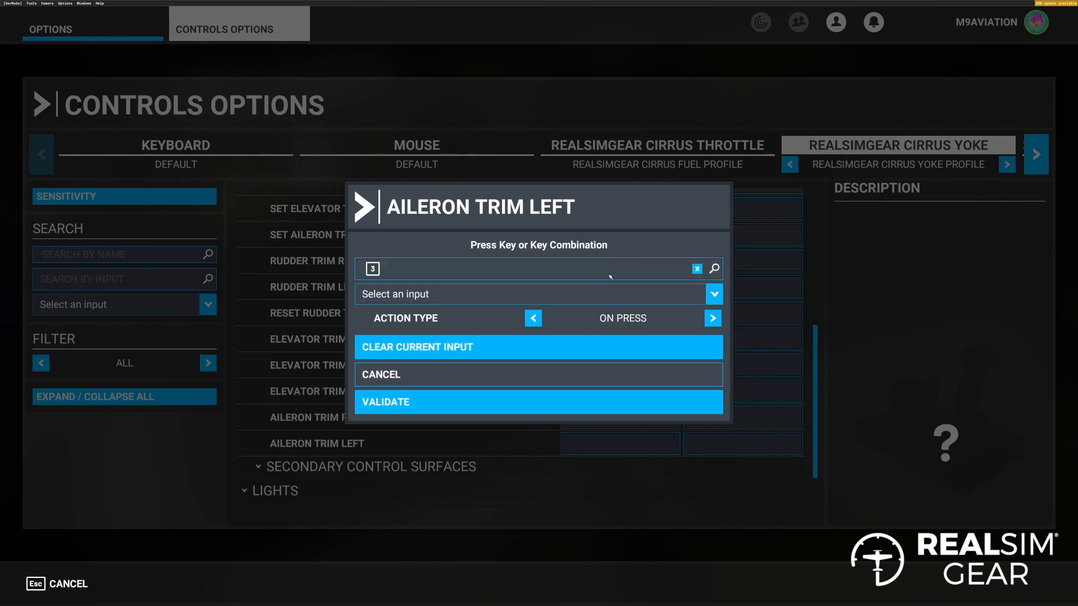
{"action": "left_click", "coordinate": [539, 402]}
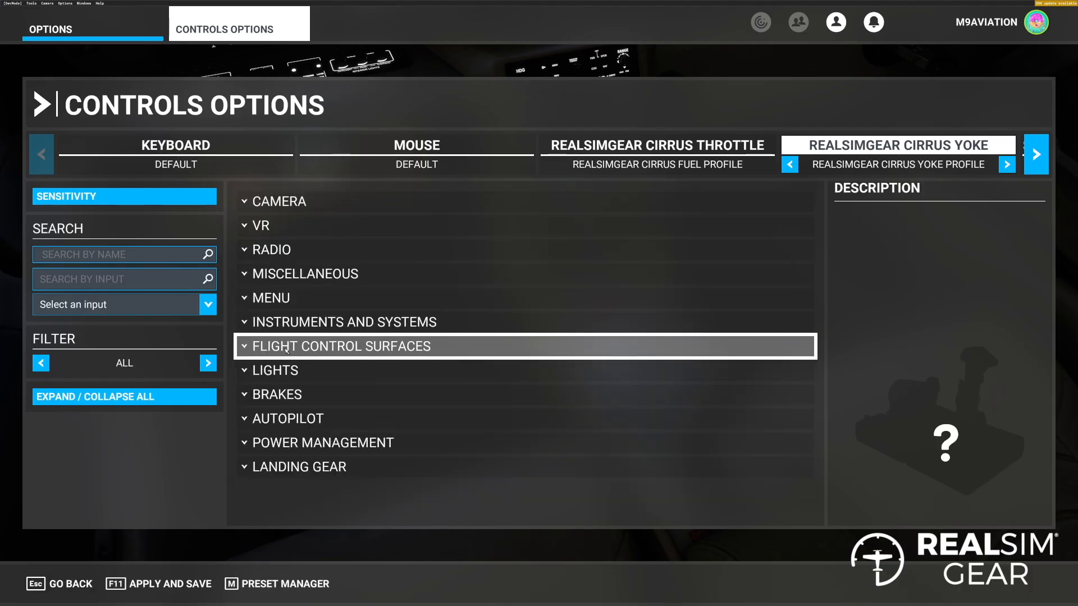
{"action": "mouse_move", "coordinate": [289, 403]}
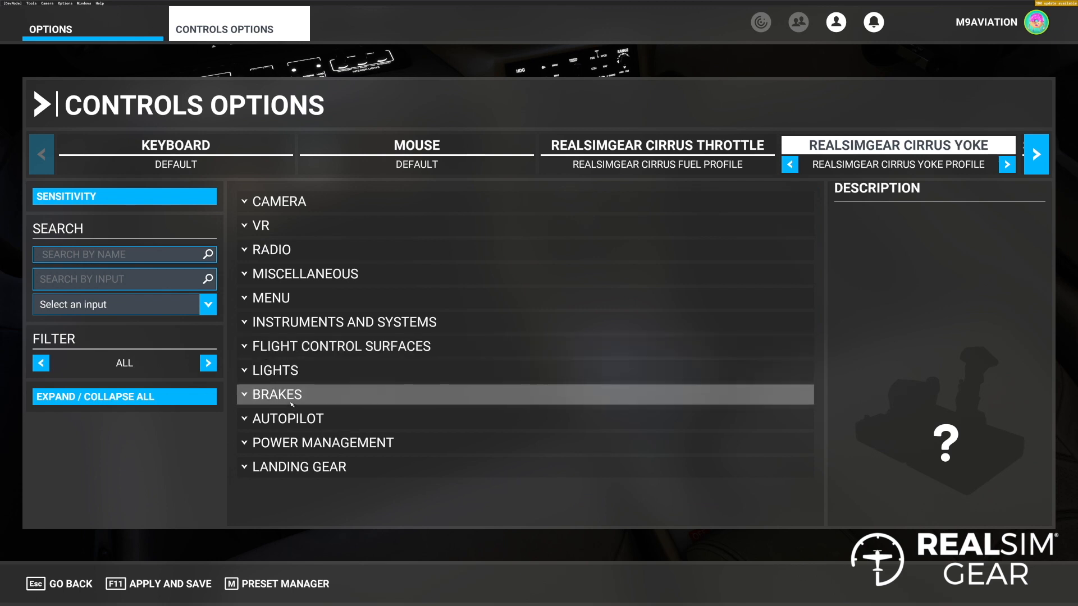
Step: Capture yoke button 5 in the Toggle Disengage Autopilot binding under Autopilot
{"action": "left_click", "coordinate": [288, 419]}
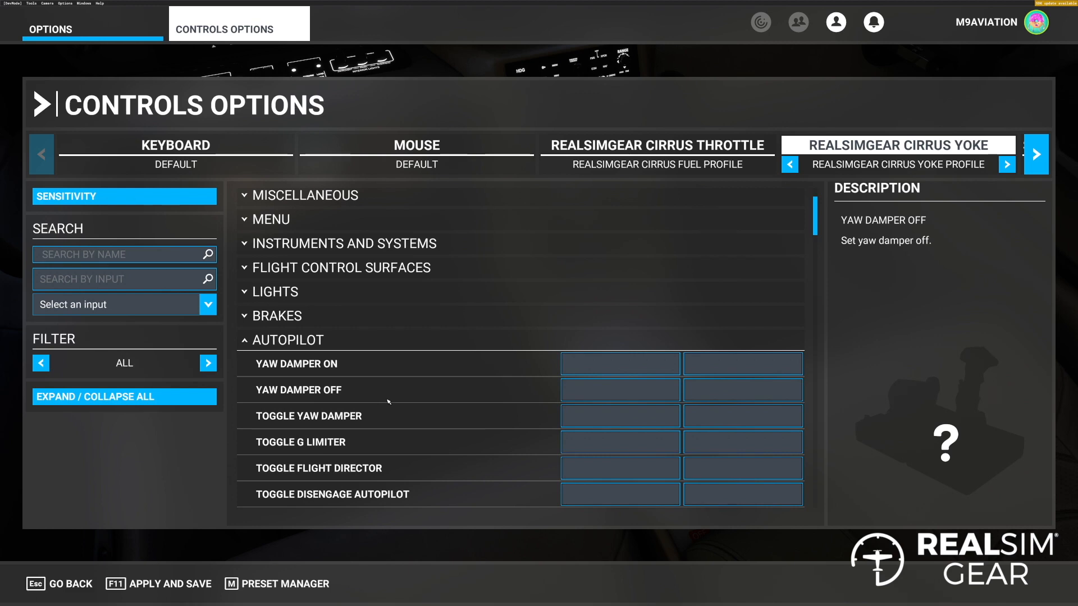
{"action": "scroll", "scroll_direction": "down", "scroll_amount": 3}
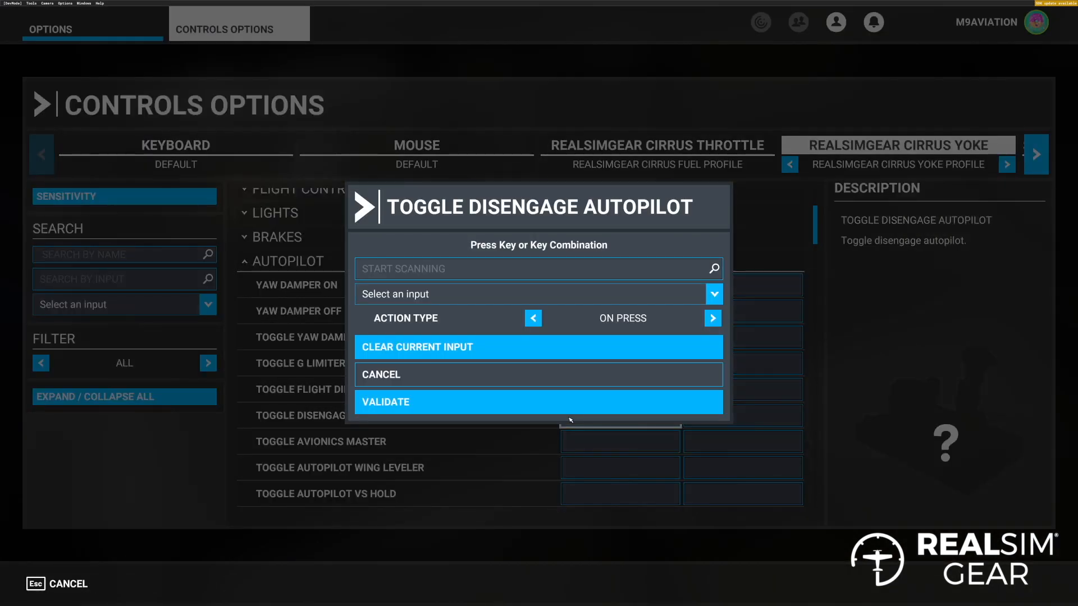
{"action": "left_click", "coordinate": [539, 269]}
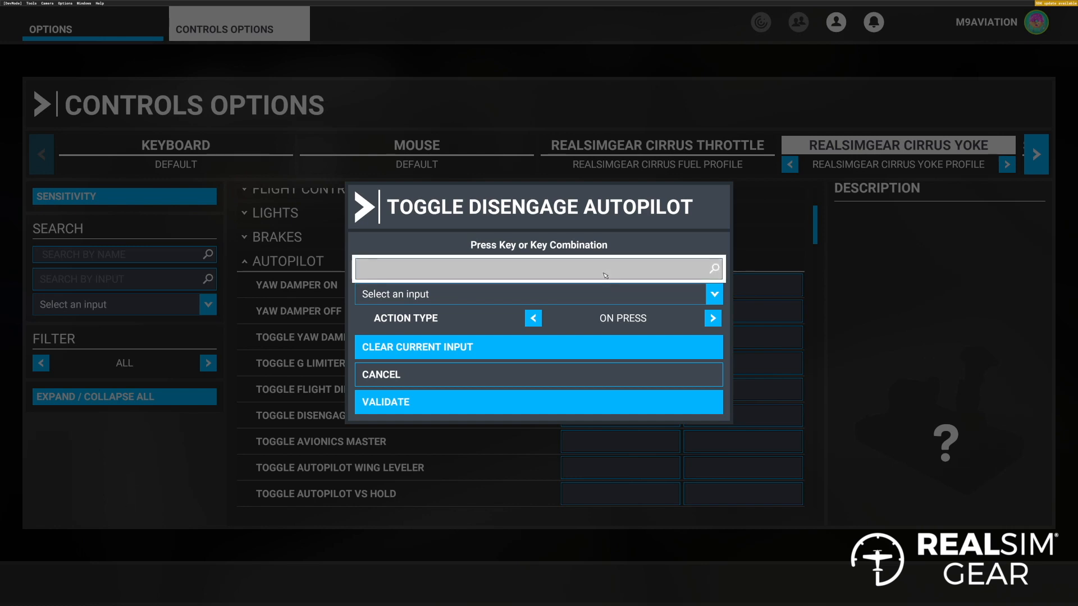
{"action": "key", "text": "5"}
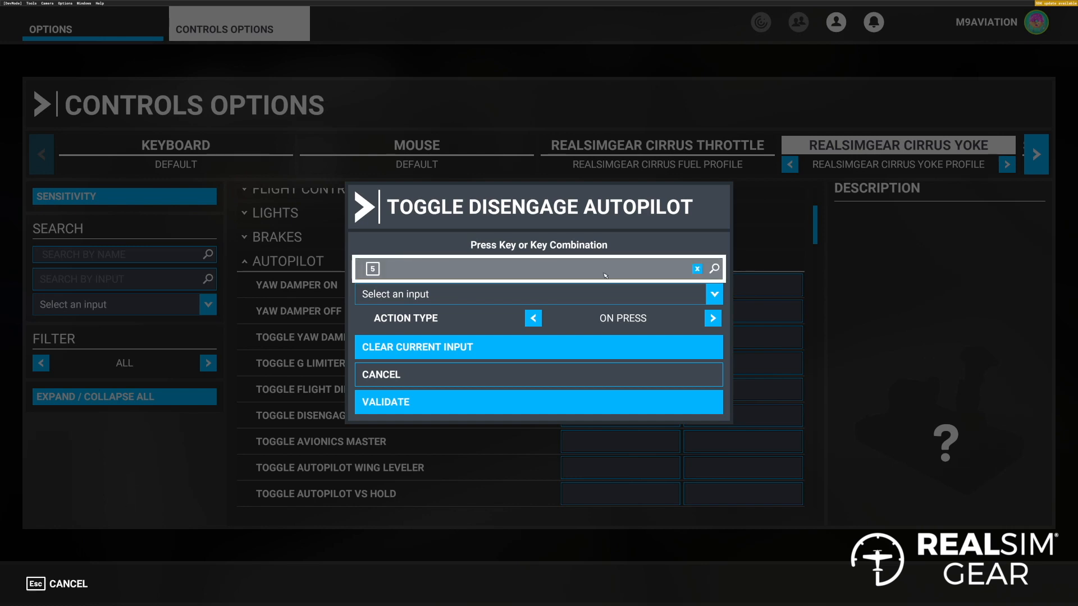